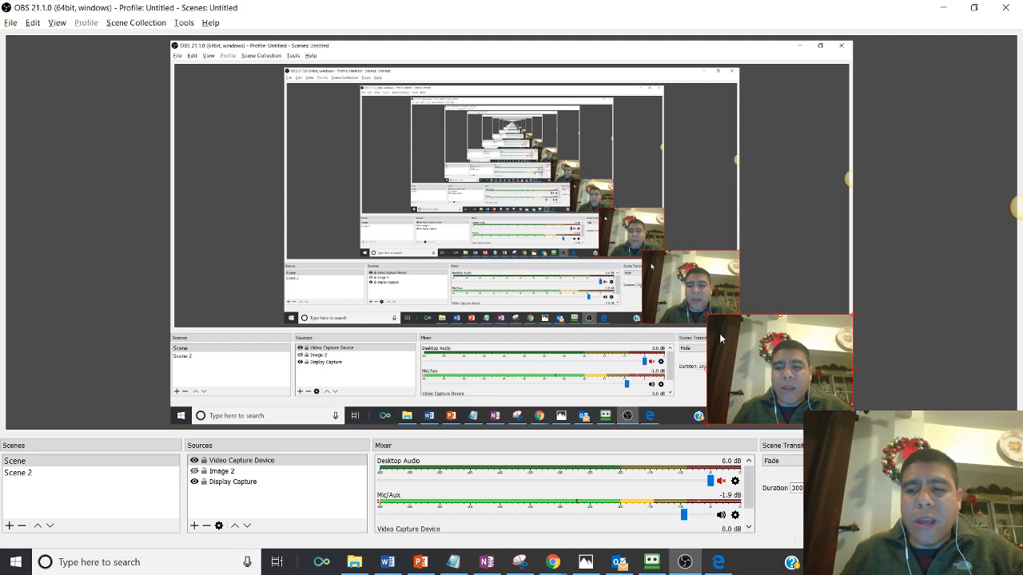
mouse_move(898, 196)
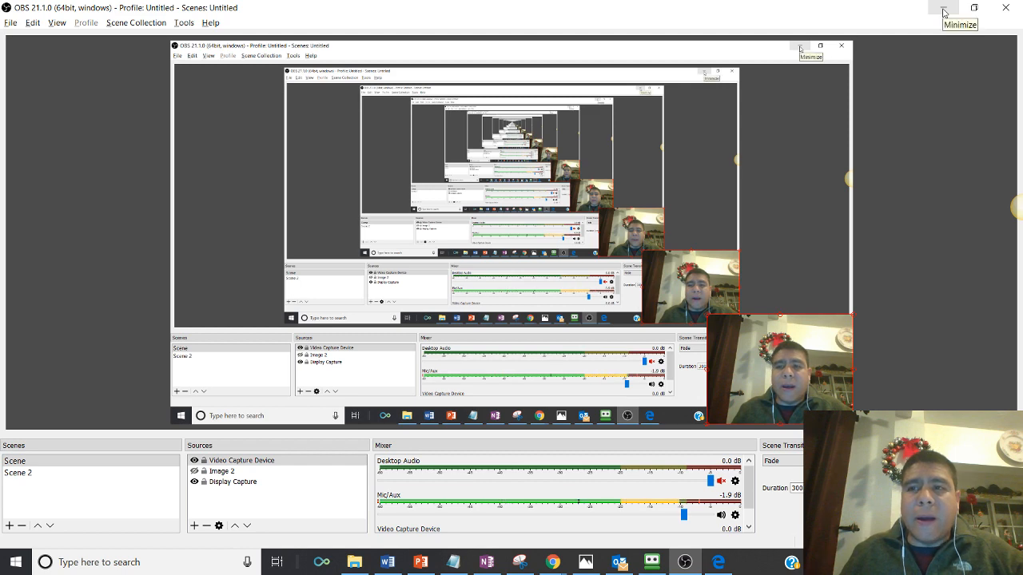
- Minimize the OBS Studio window
click(942, 8)
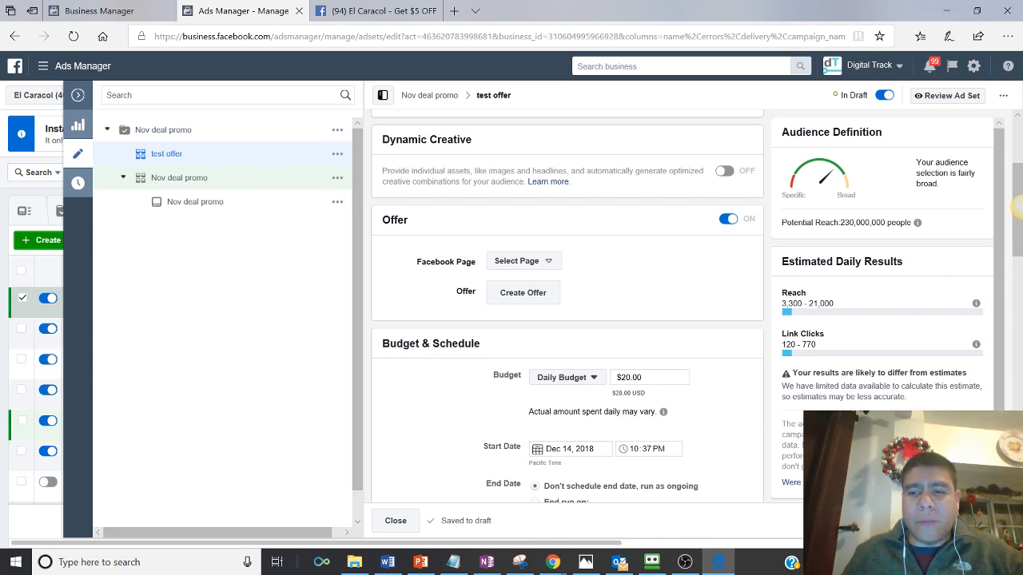
mouse_move(609, 268)
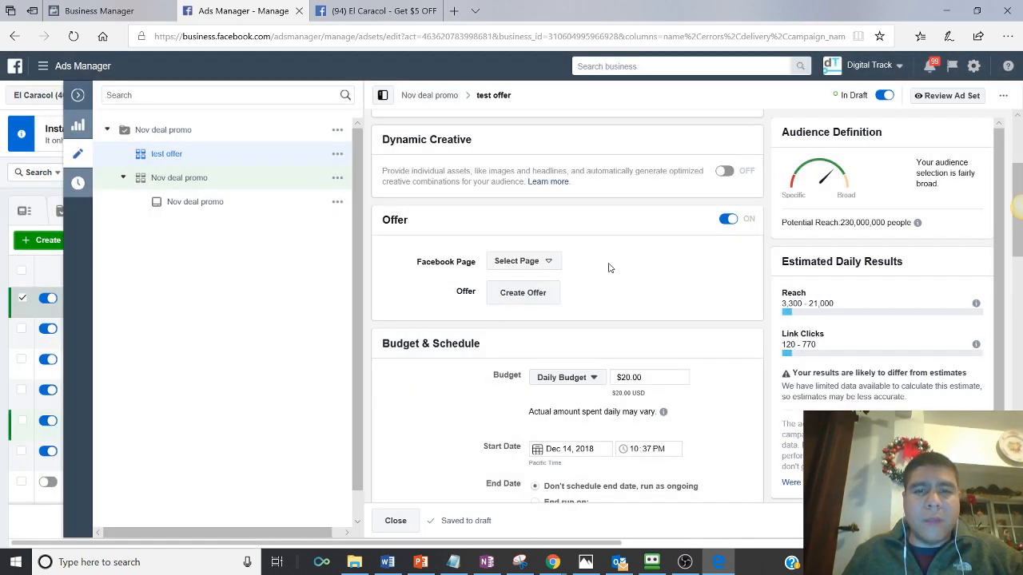
- Close the test offer editor and dismiss the publish prompt, keeping both drafts unpublished
click(395, 520)
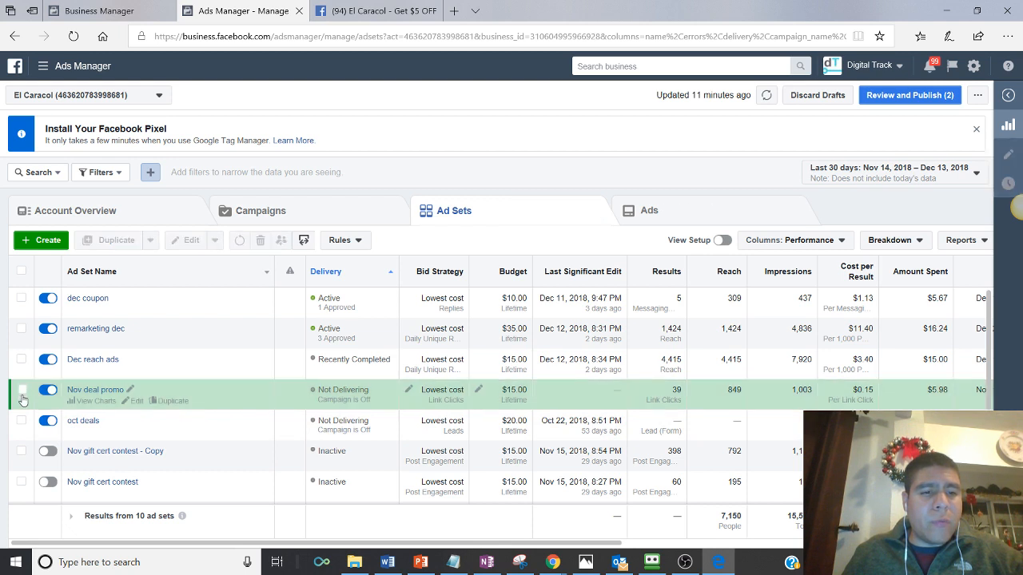
mouse_move(54, 453)
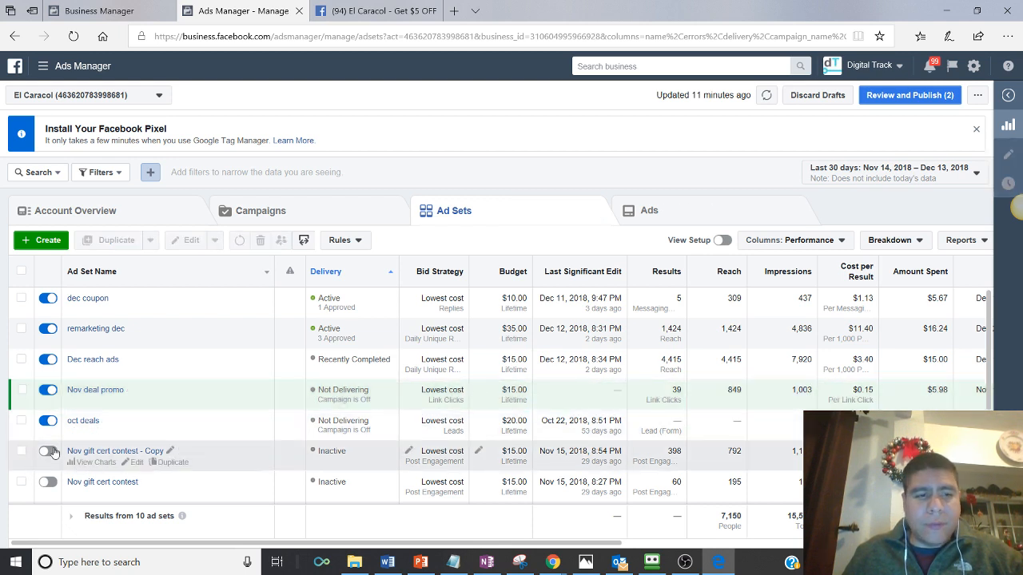
click(21, 451)
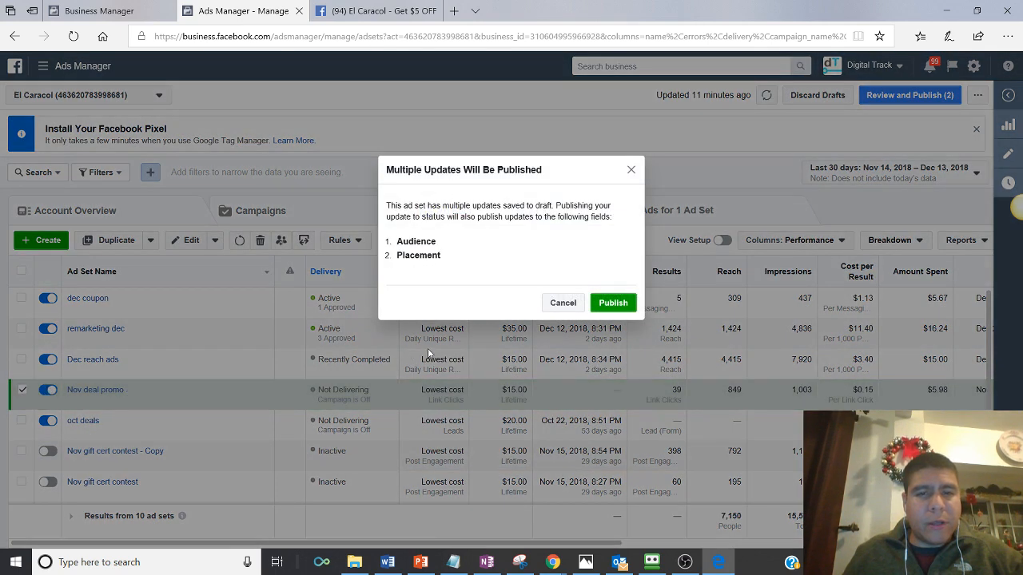
mouse_move(613, 303)
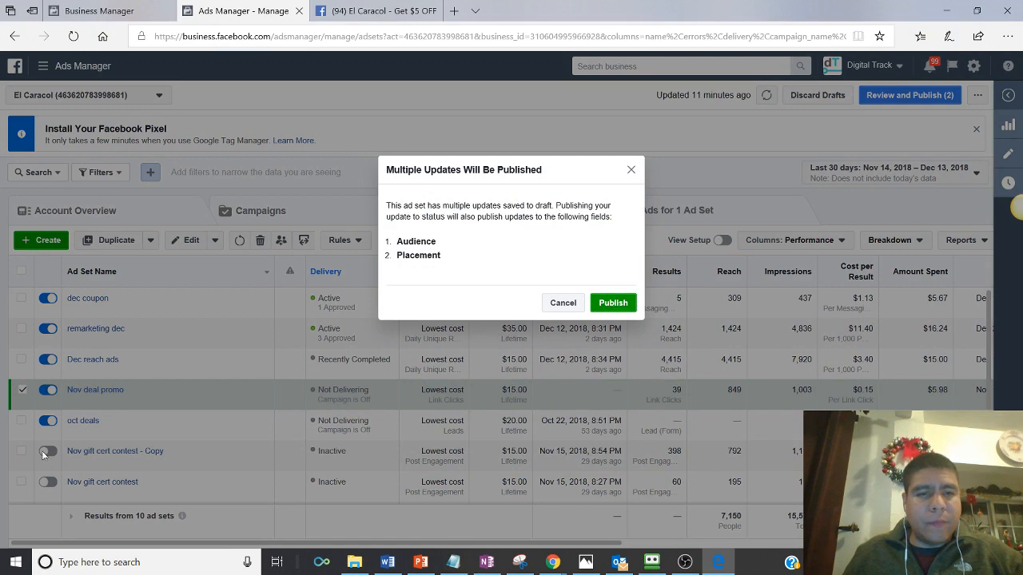
click(562, 302)
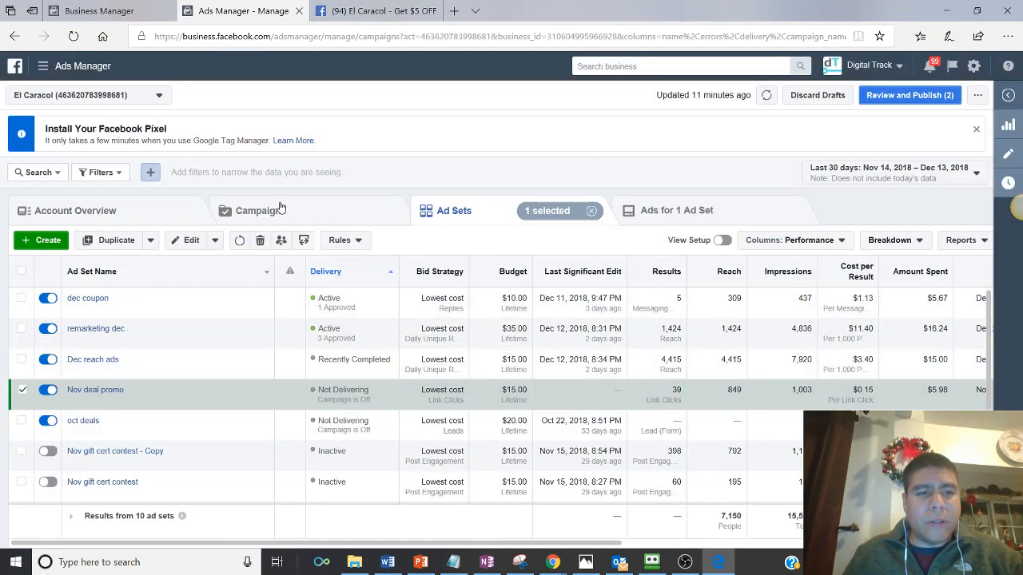
- Check the Nov deal promo campaign's ads, then return to the campaigns list
click(260, 210)
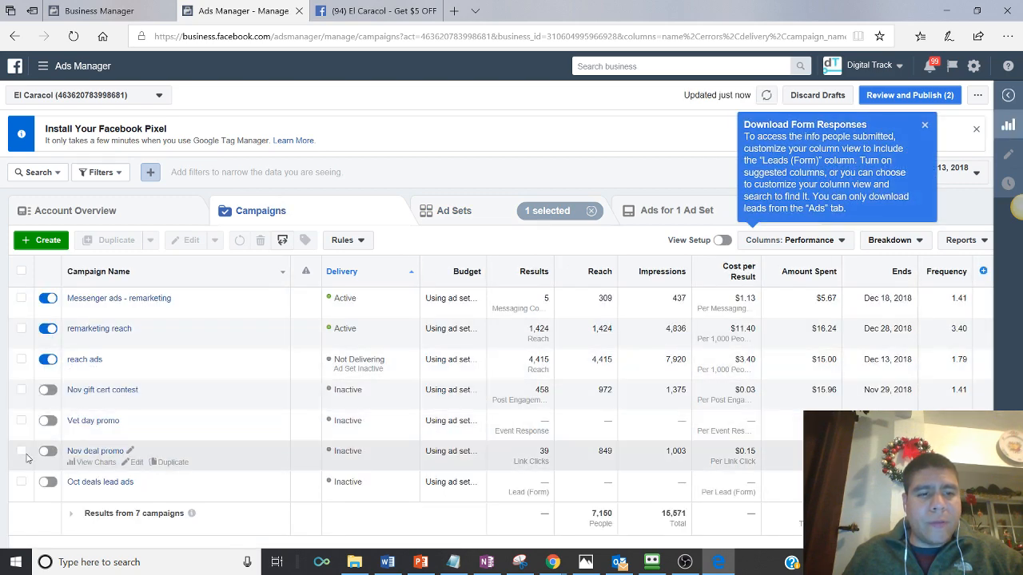
click(21, 450)
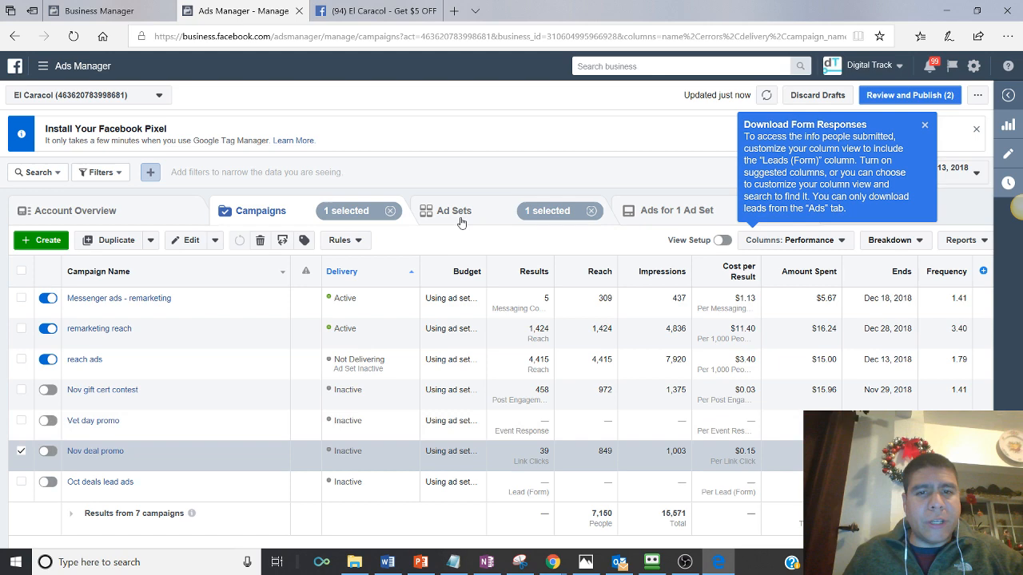
click(676, 210)
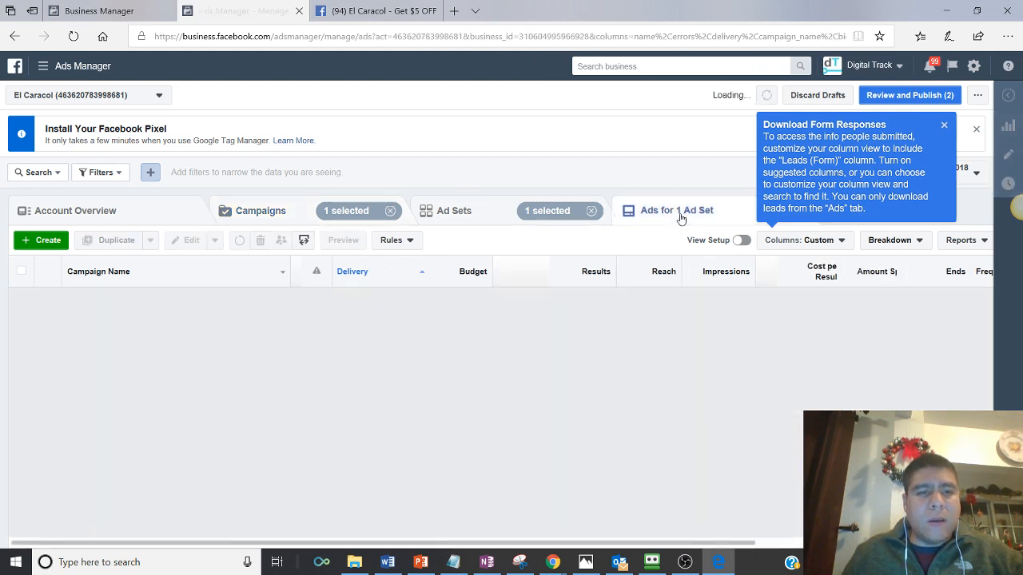
click(677, 210)
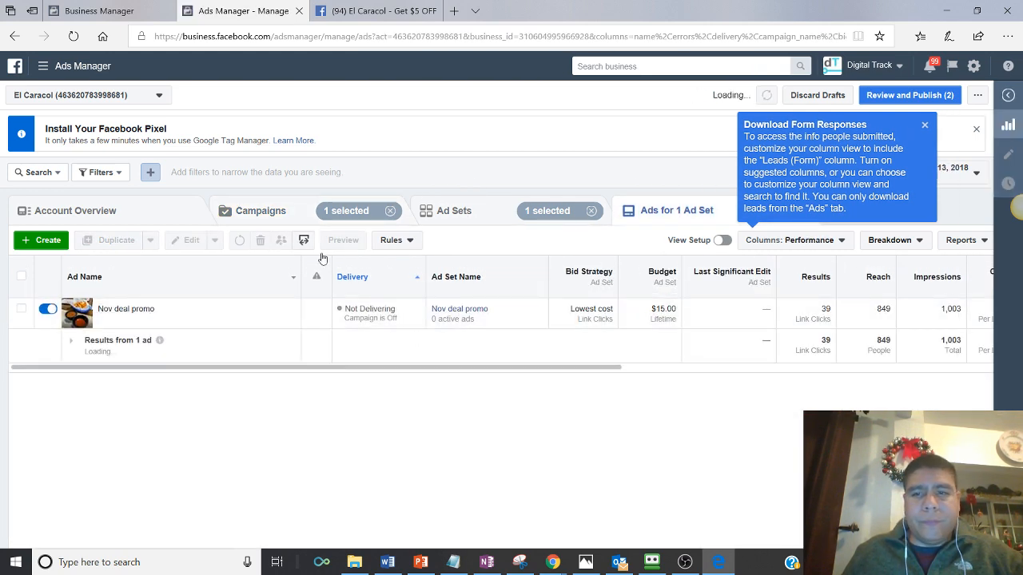
click(259, 210)
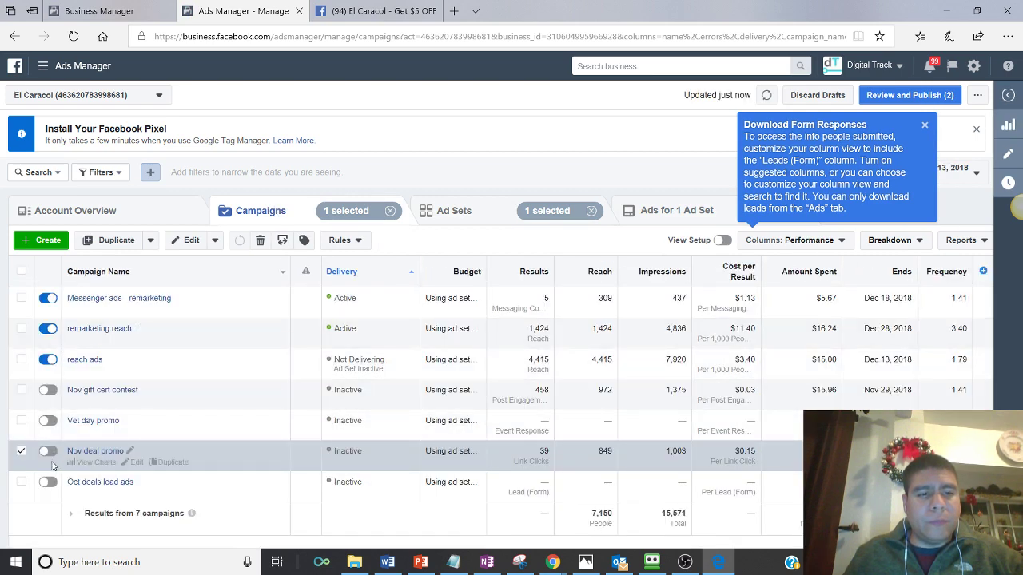
mouse_move(48, 390)
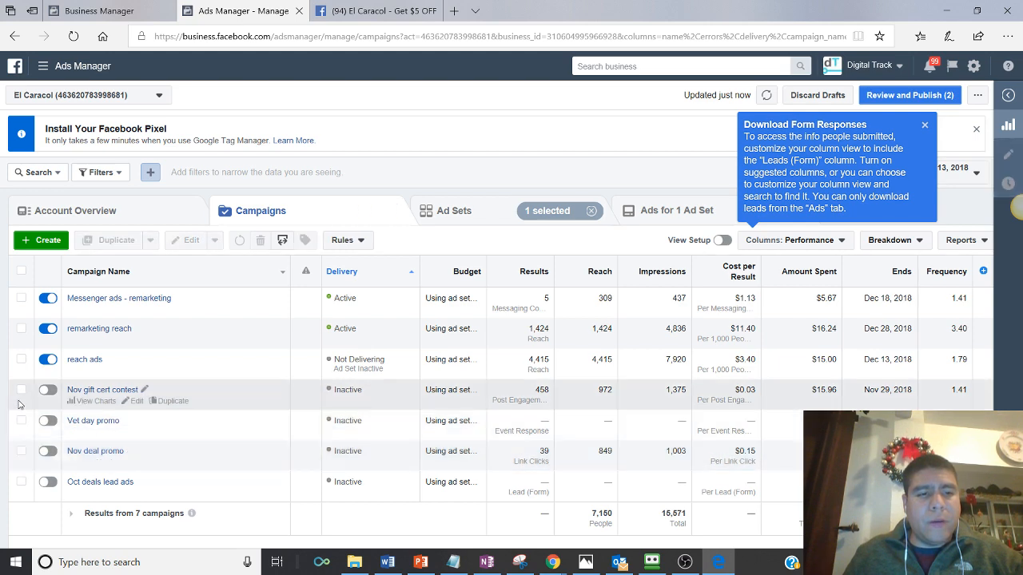
- Show the four ads in the Nov gift cert contest - Copy ad set
click(20, 389)
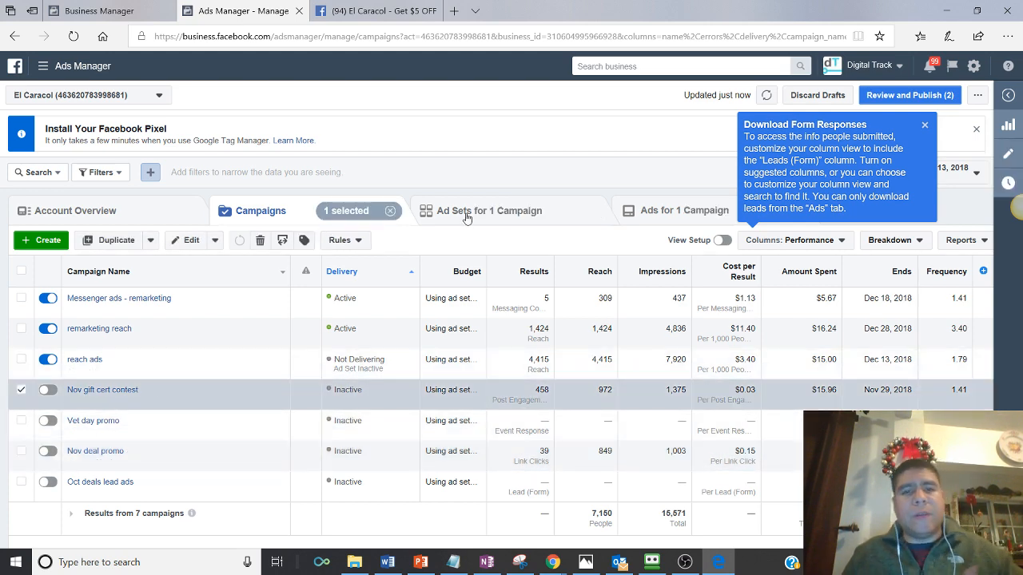
click(489, 210)
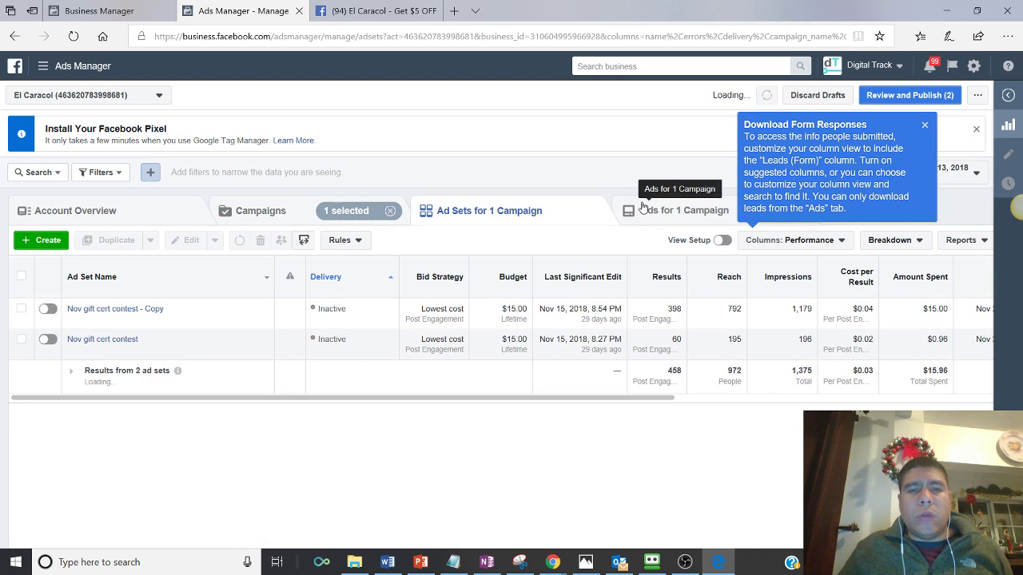
mouse_move(32, 309)
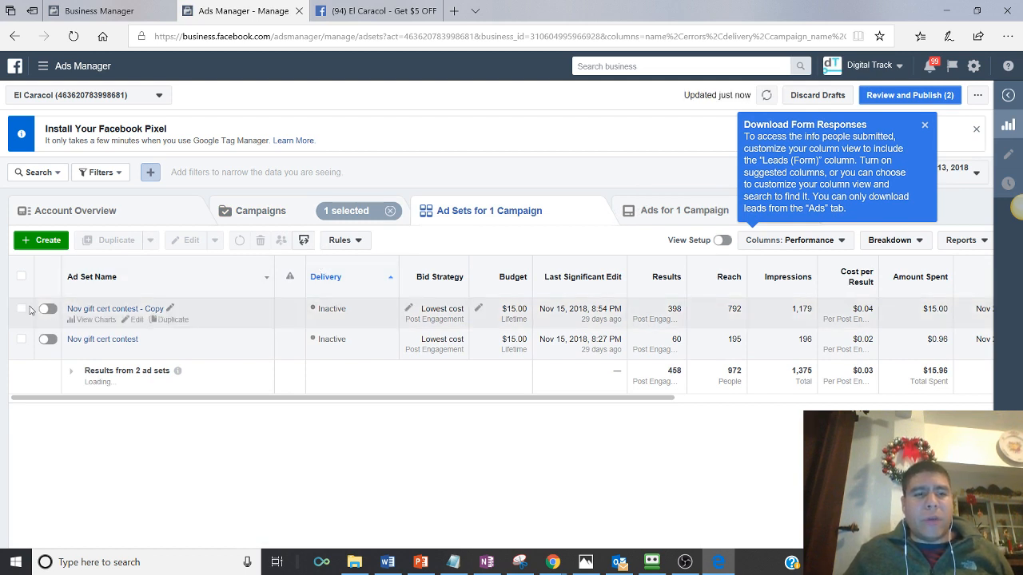
click(21, 309)
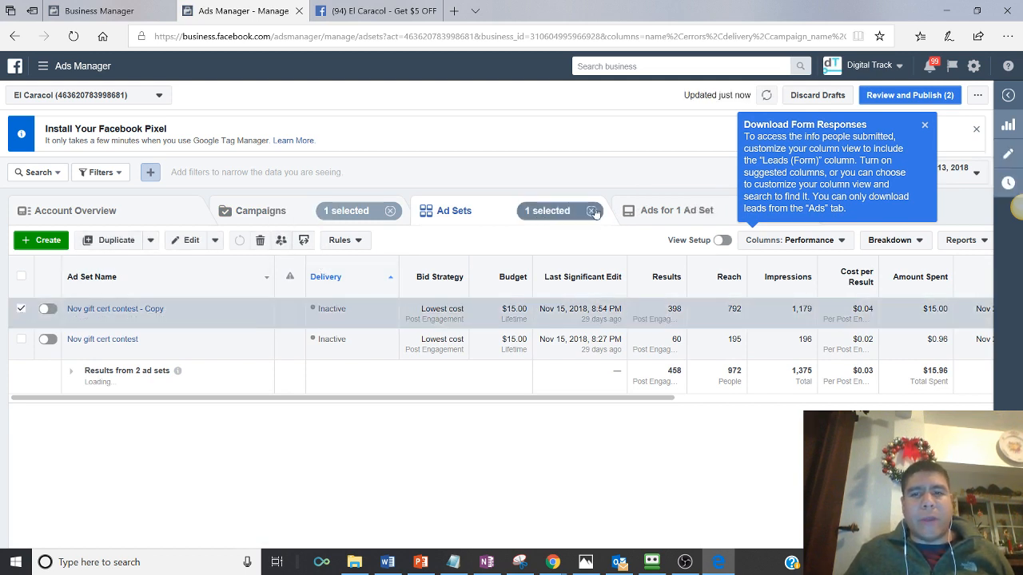
click(675, 210)
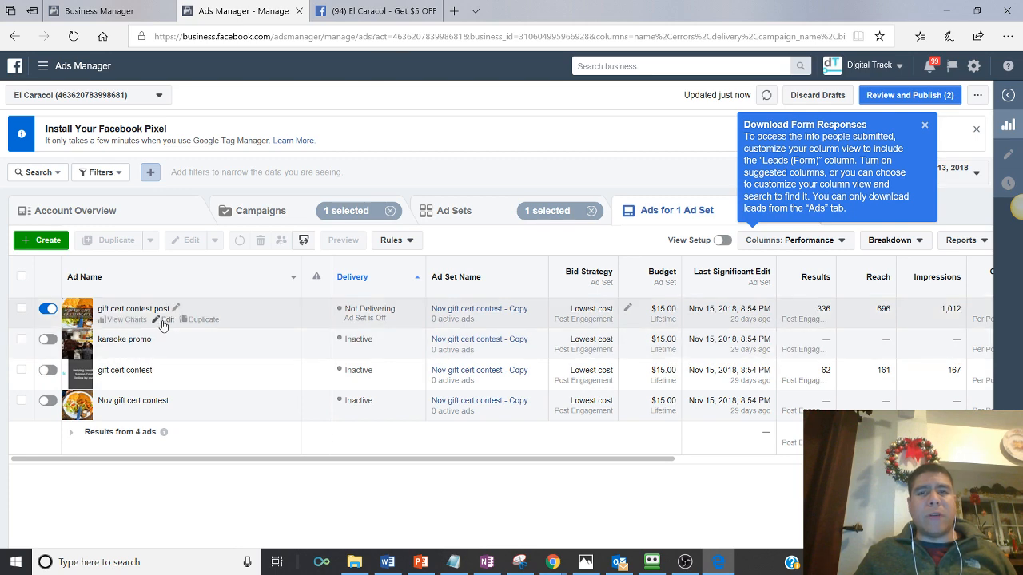
- Open the gift cert contest post ad's Facebook post with comments in a new tab
click(167, 319)
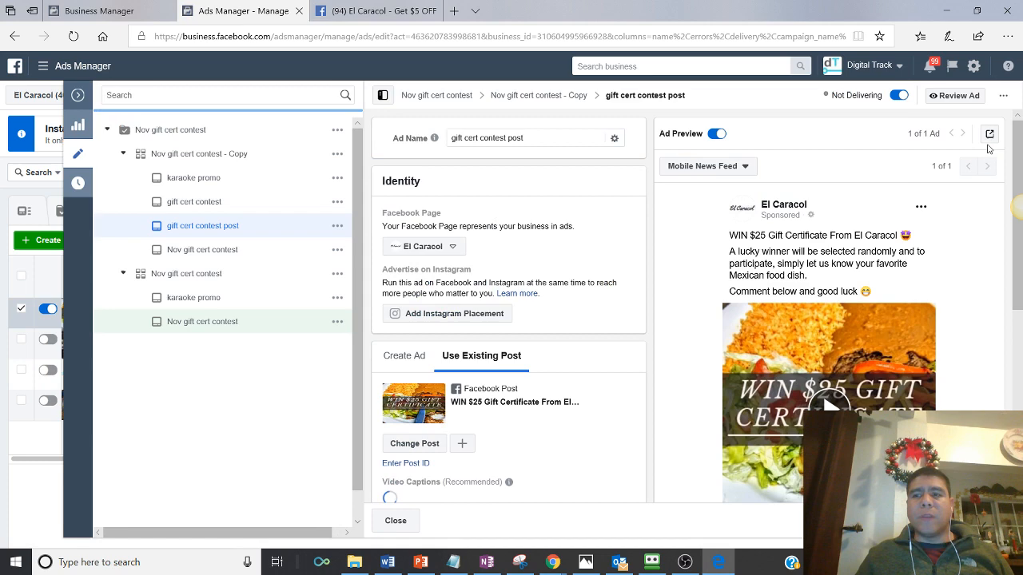
click(989, 134)
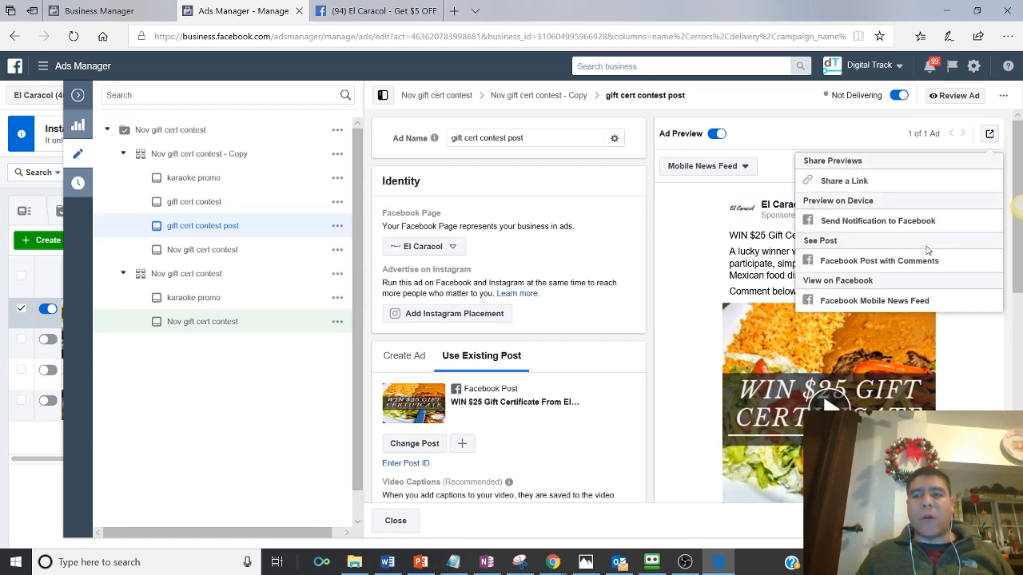
click(820, 241)
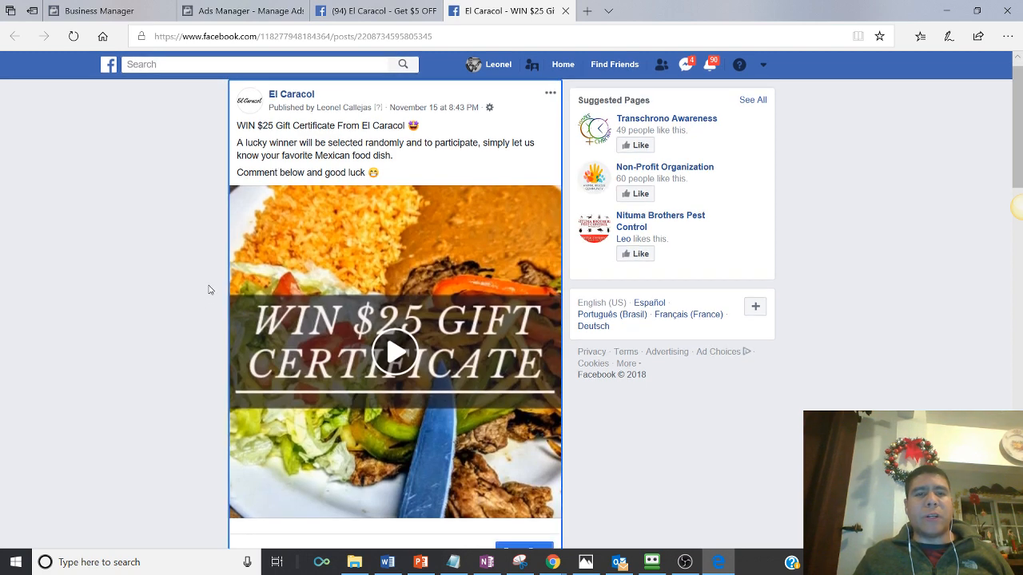
- Play and pause the WIN $25 video, then scroll to its 1,305 reach and comments
click(394, 351)
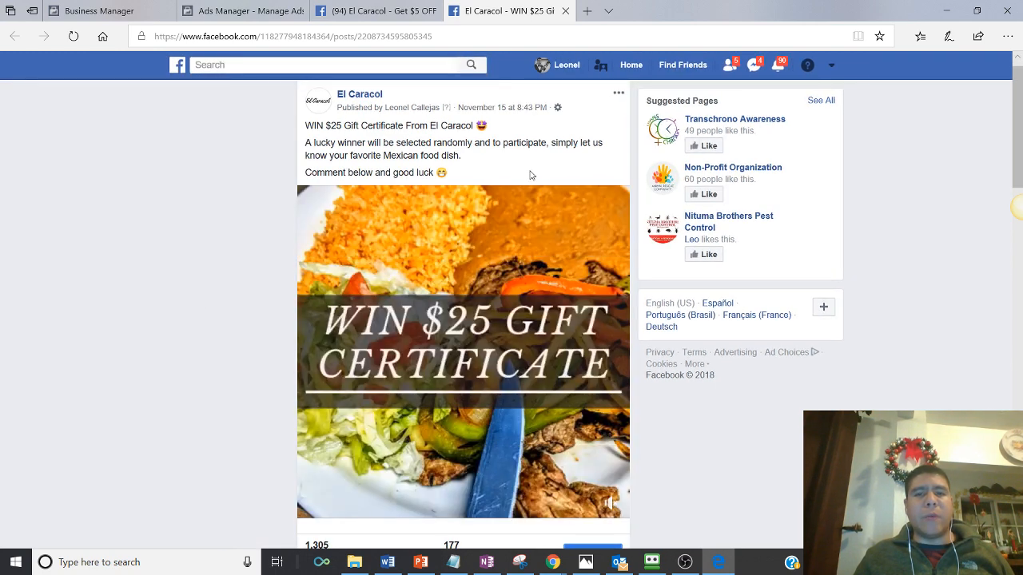
click(462, 352)
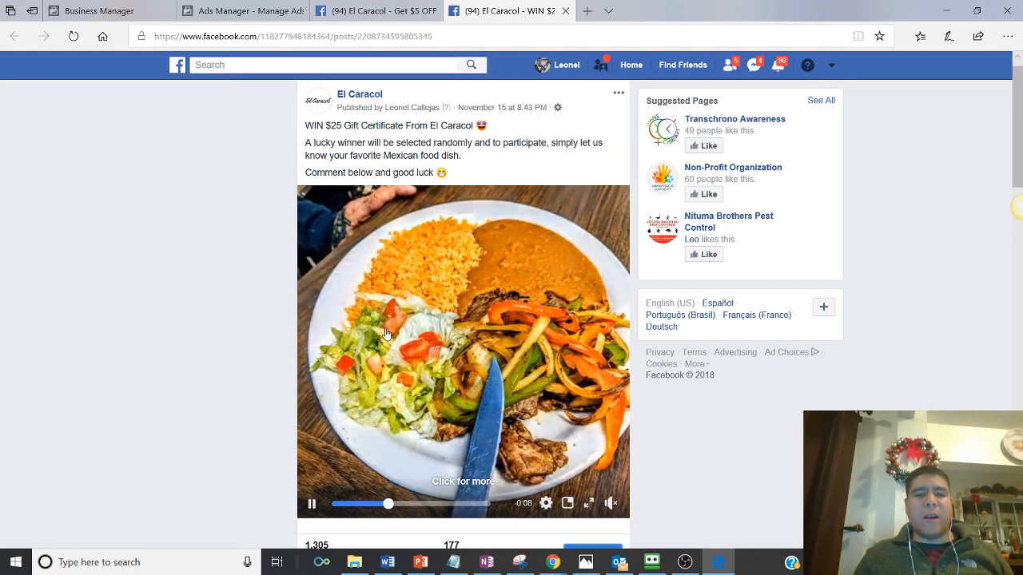
scroll(down, 3)
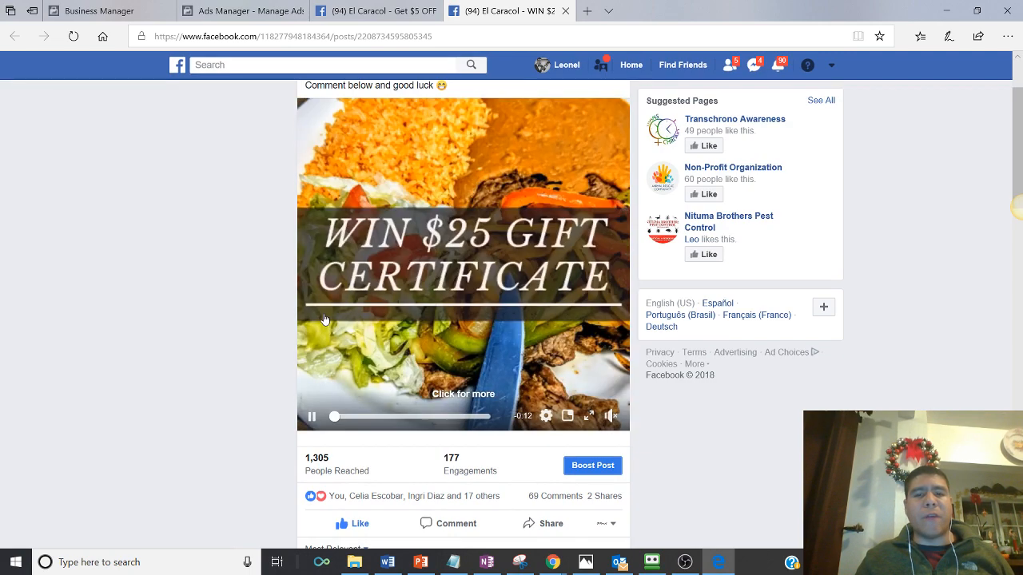
click(312, 416)
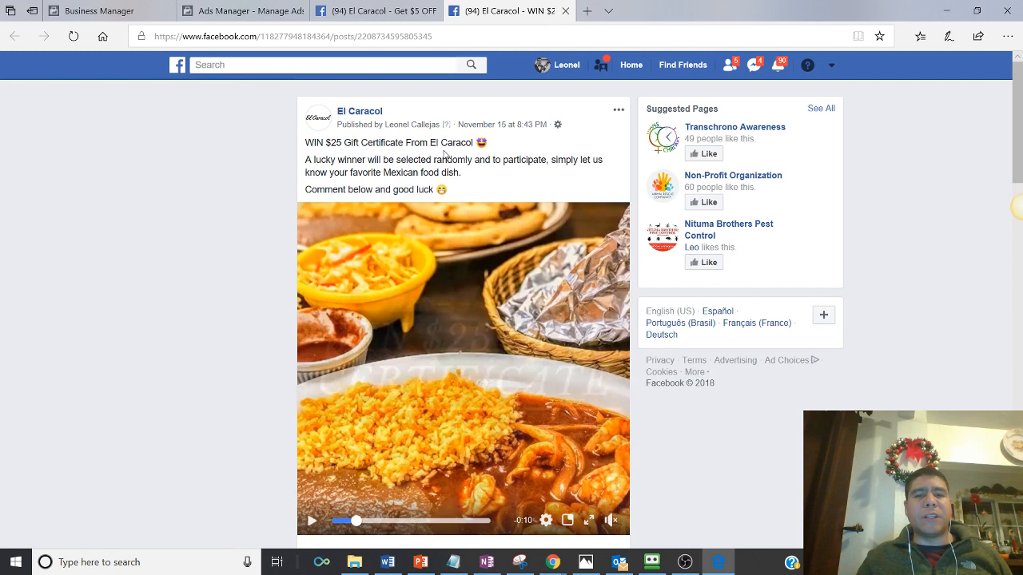
scroll(down, 3)
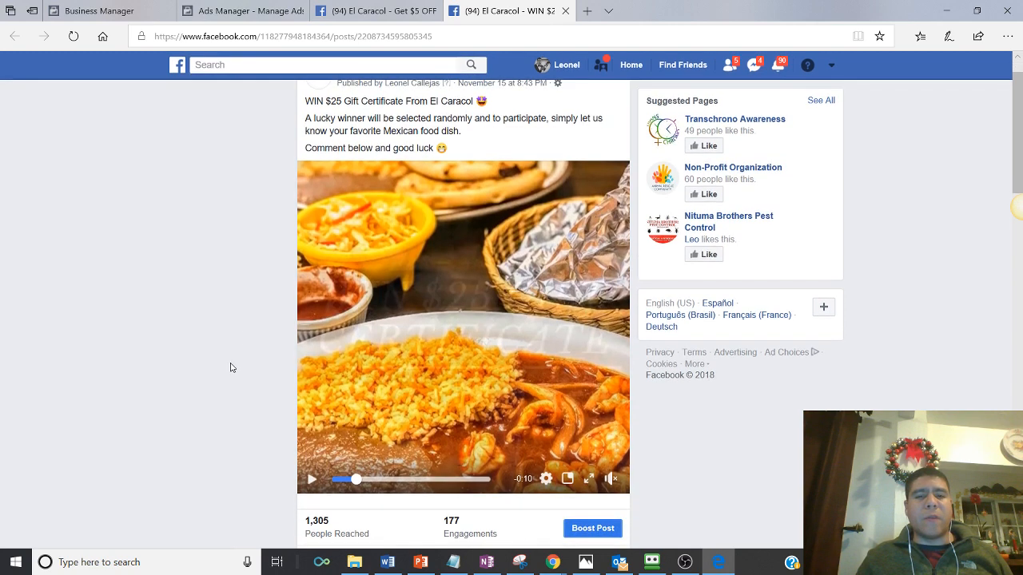
scroll(down, 3)
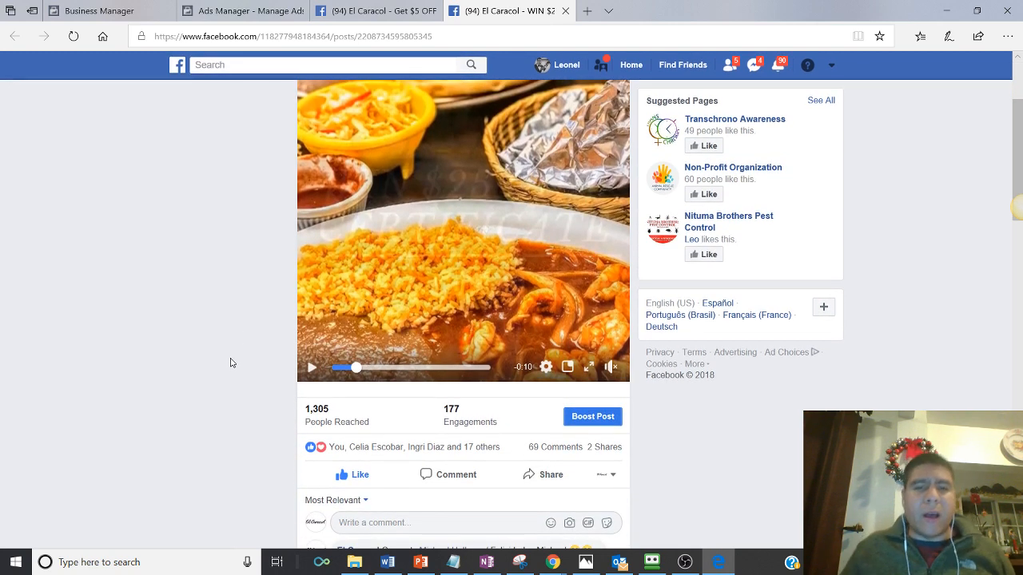
scroll(down, 3)
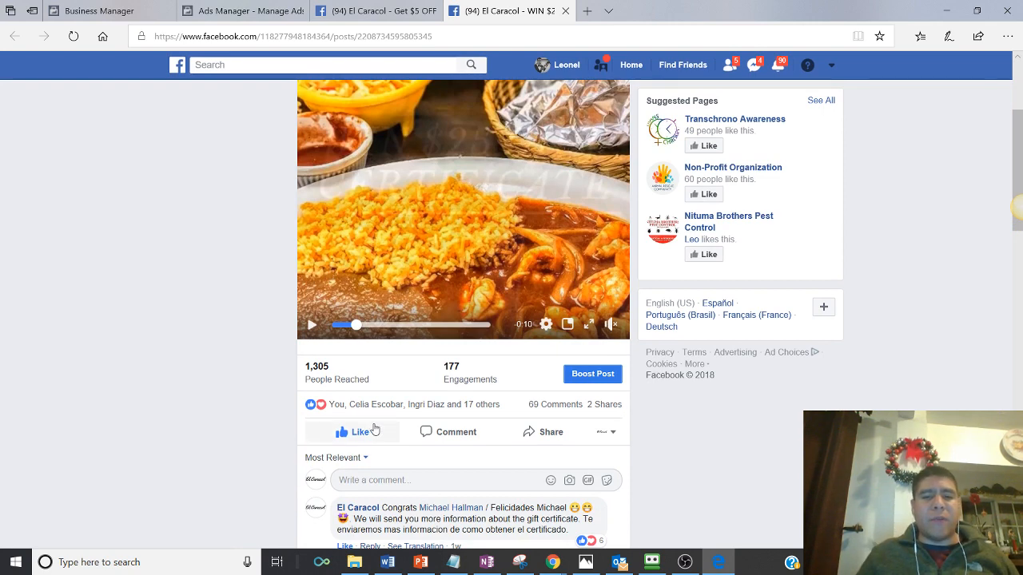
mouse_move(415, 404)
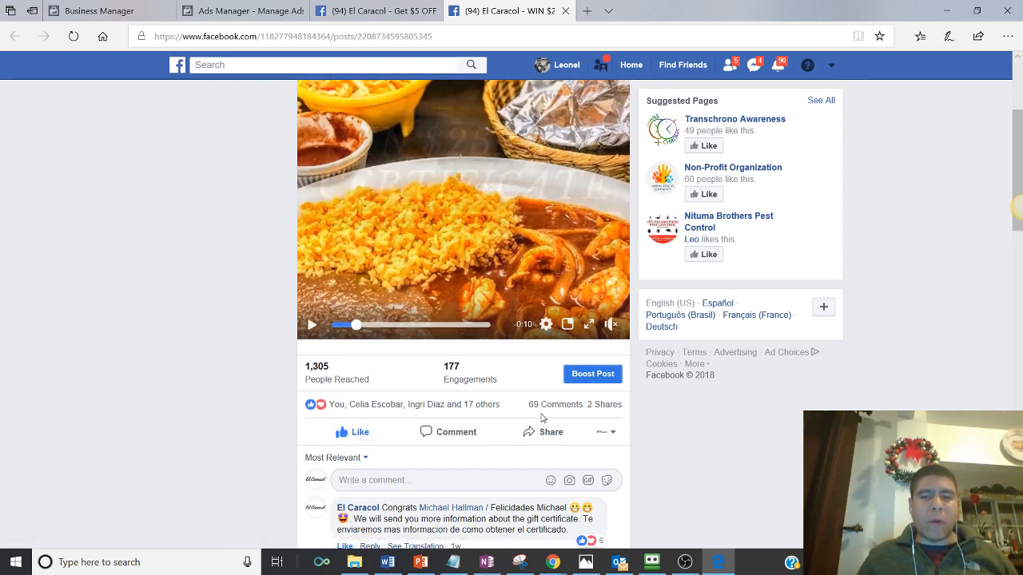
mouse_move(535, 409)
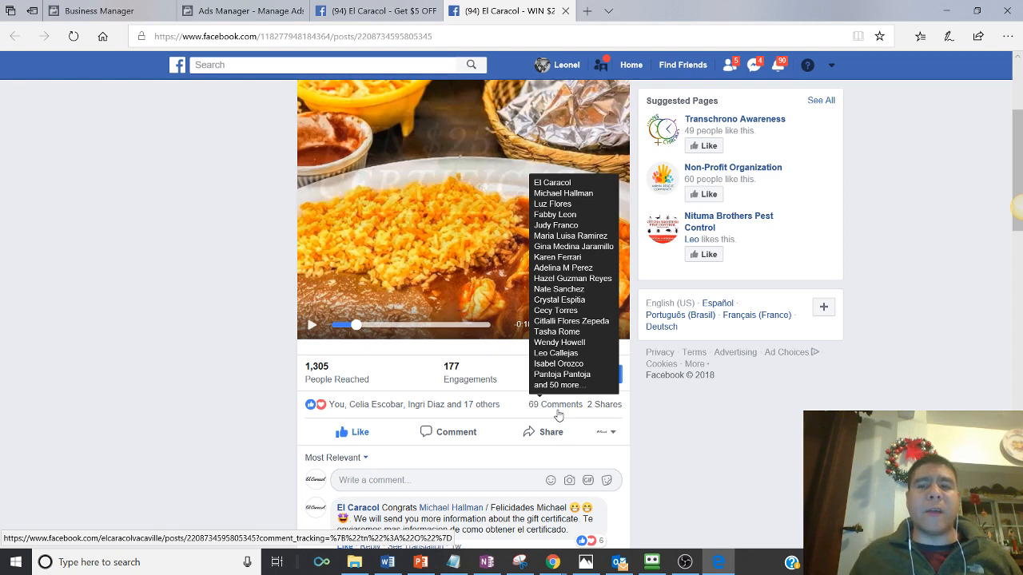
mouse_move(392, 405)
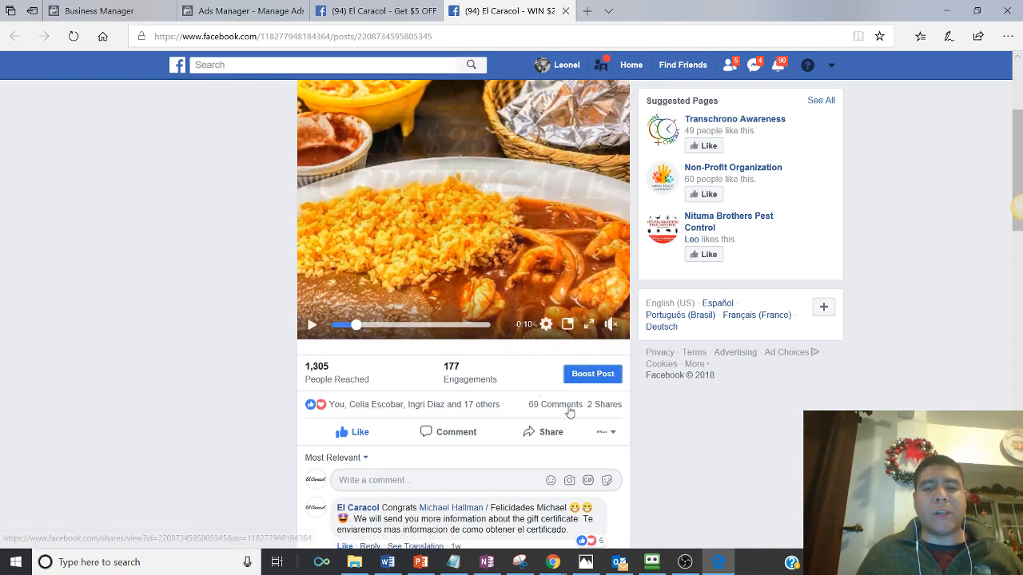
mouse_move(554, 404)
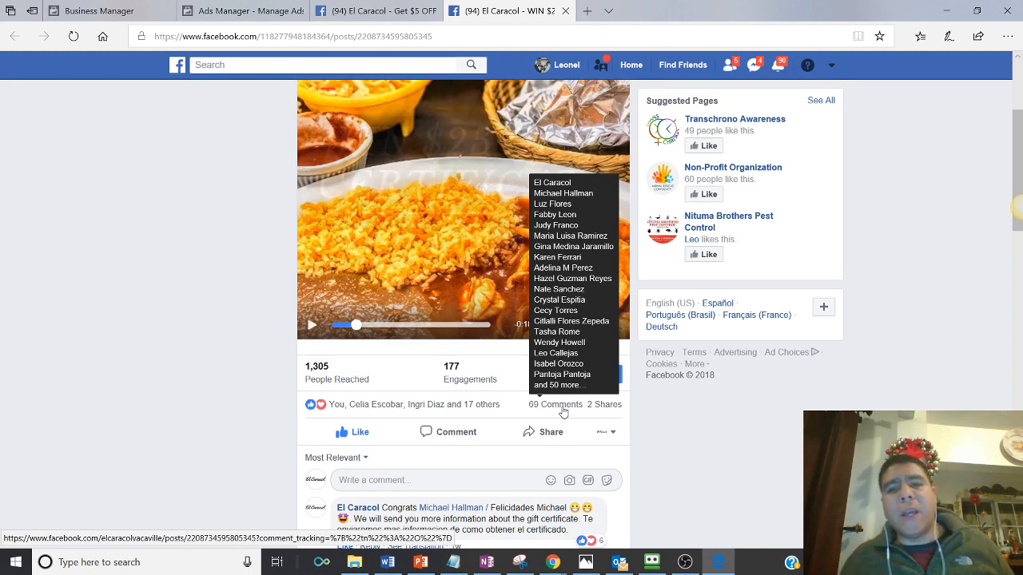
click(685, 562)
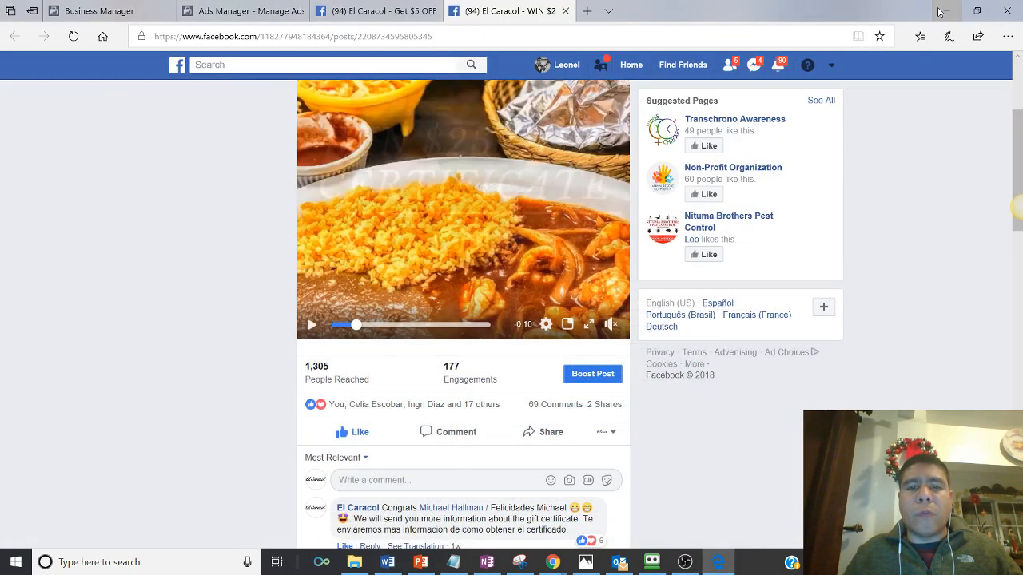
mouse_move(573, 368)
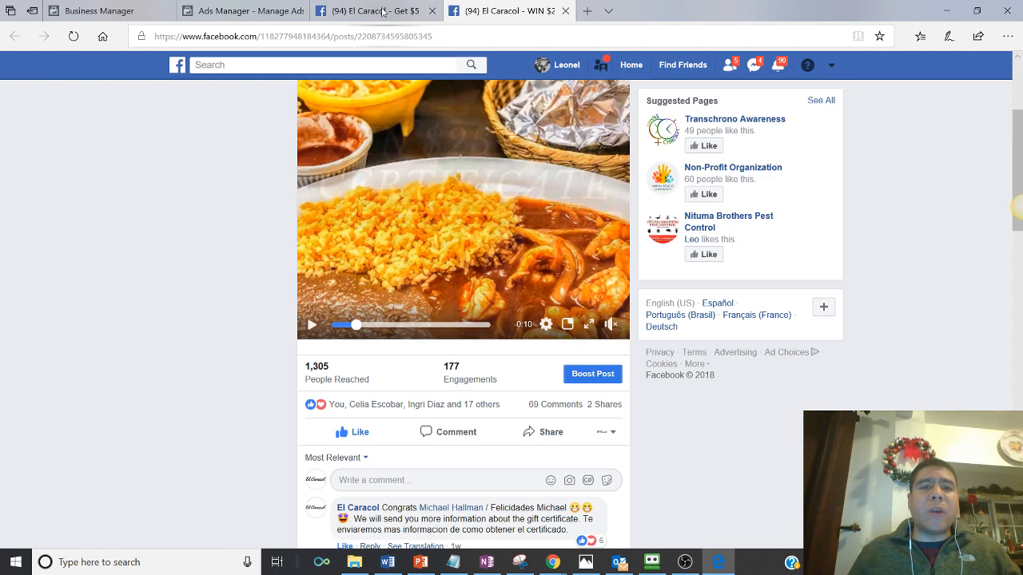
- Close the ad editor and show the contest ads' metrics through Video Average Watch Time
click(240, 11)
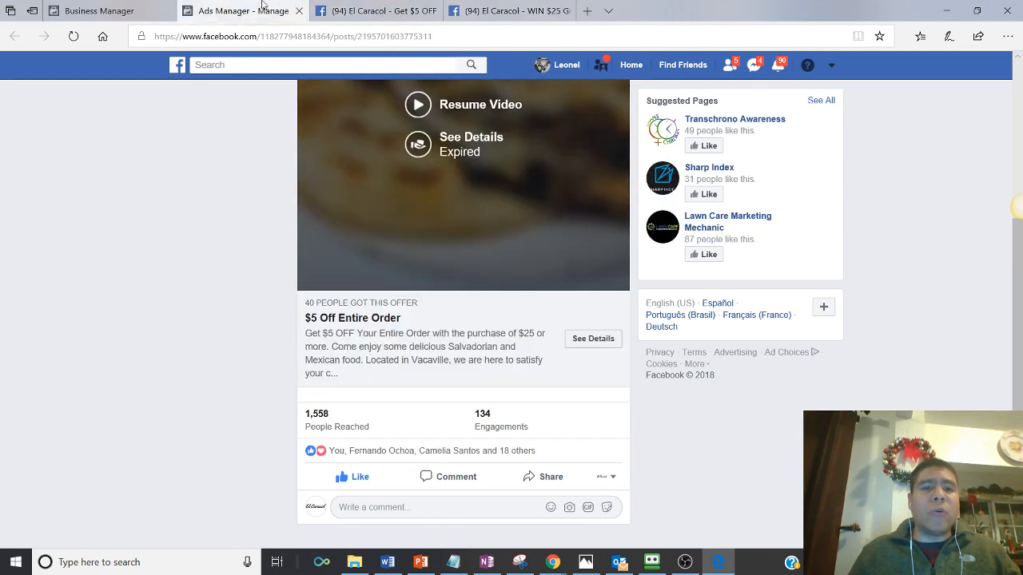
click(239, 10)
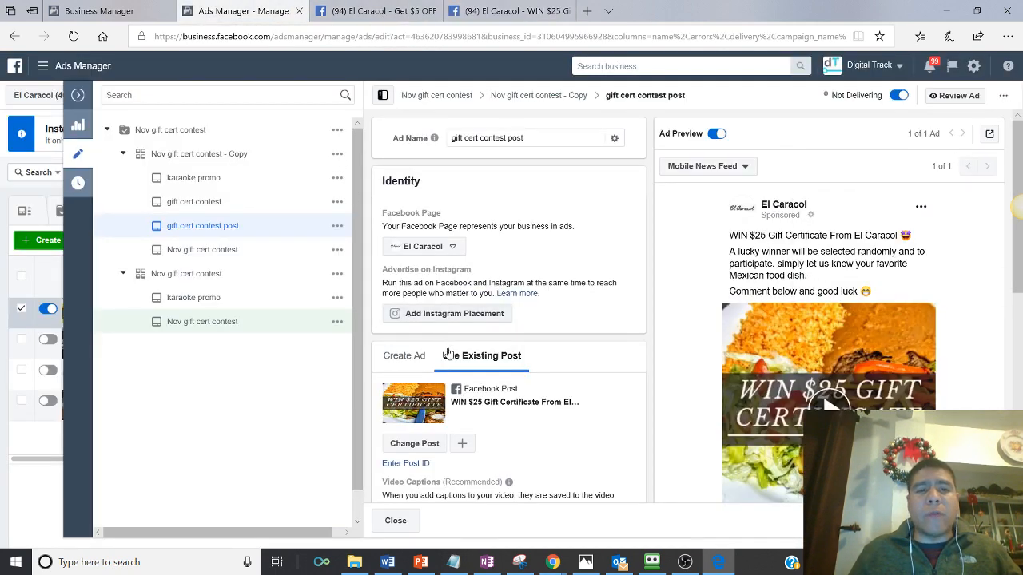
click(395, 520)
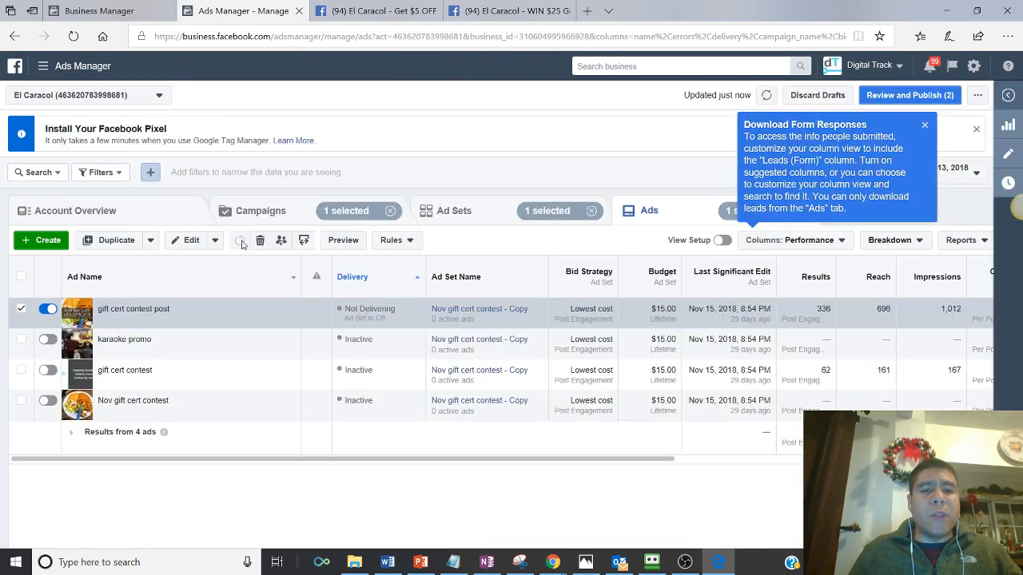
mouse_move(671, 456)
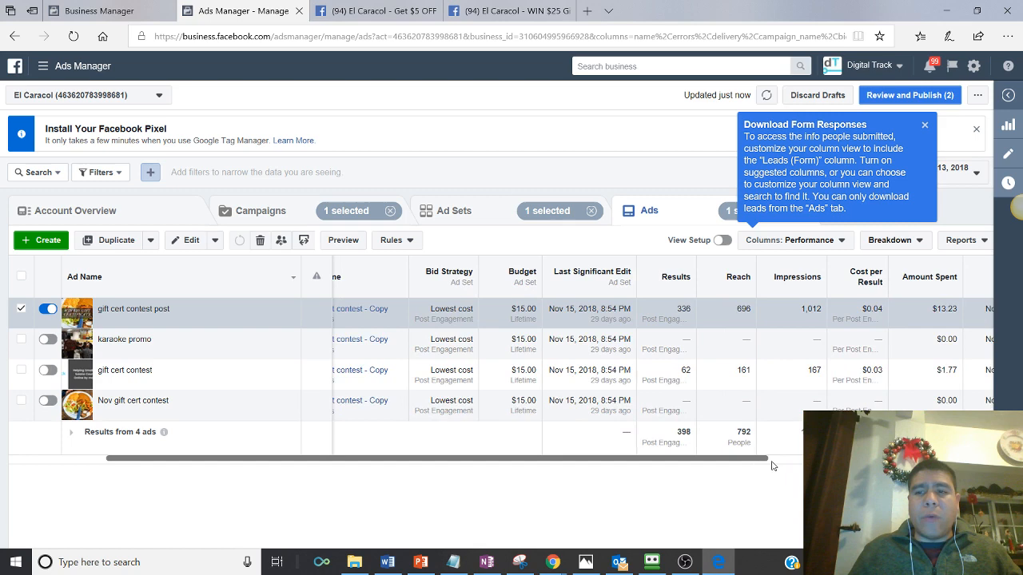
scroll(right, 3)
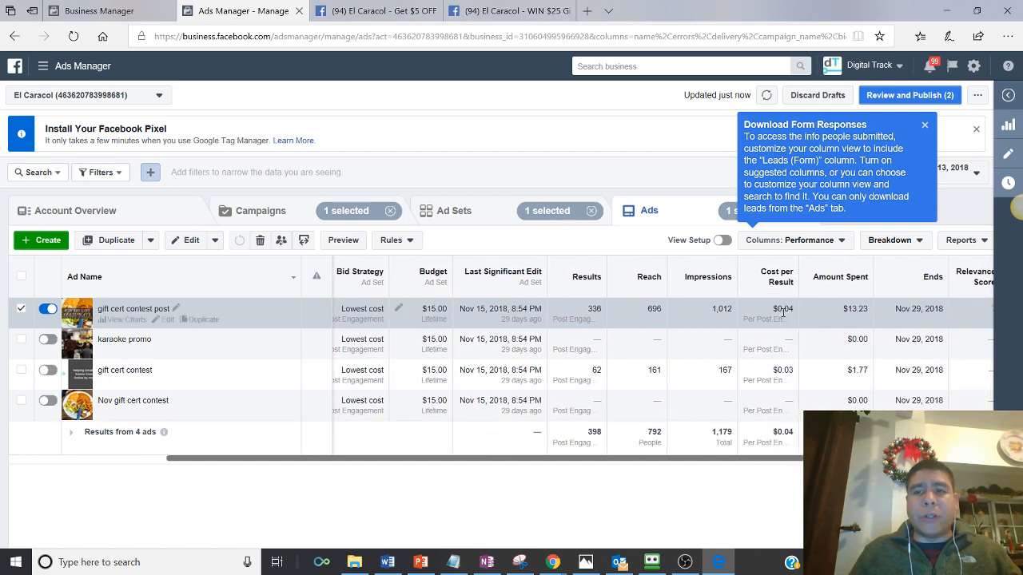
mouse_move(769, 318)
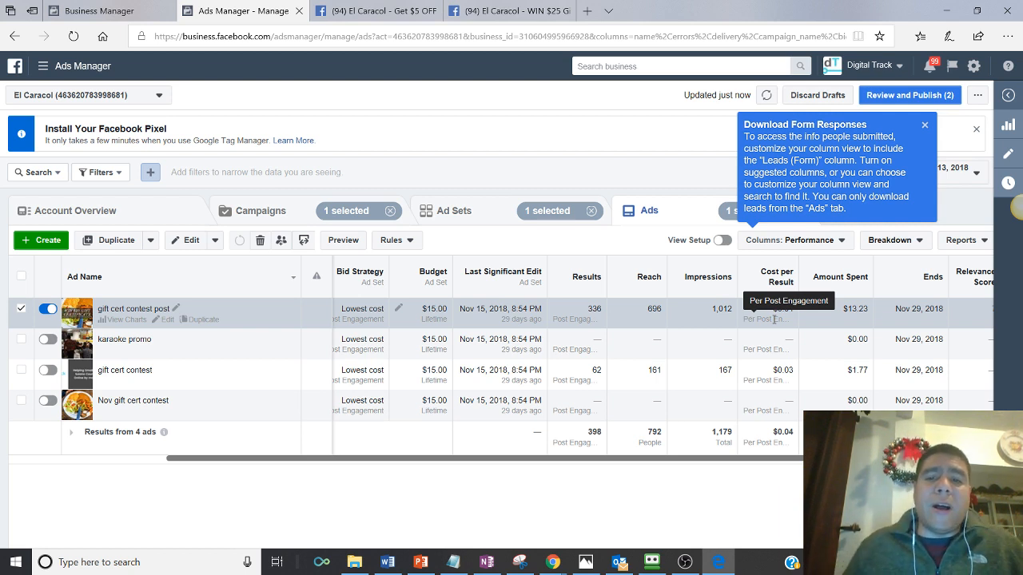
mouse_move(761, 444)
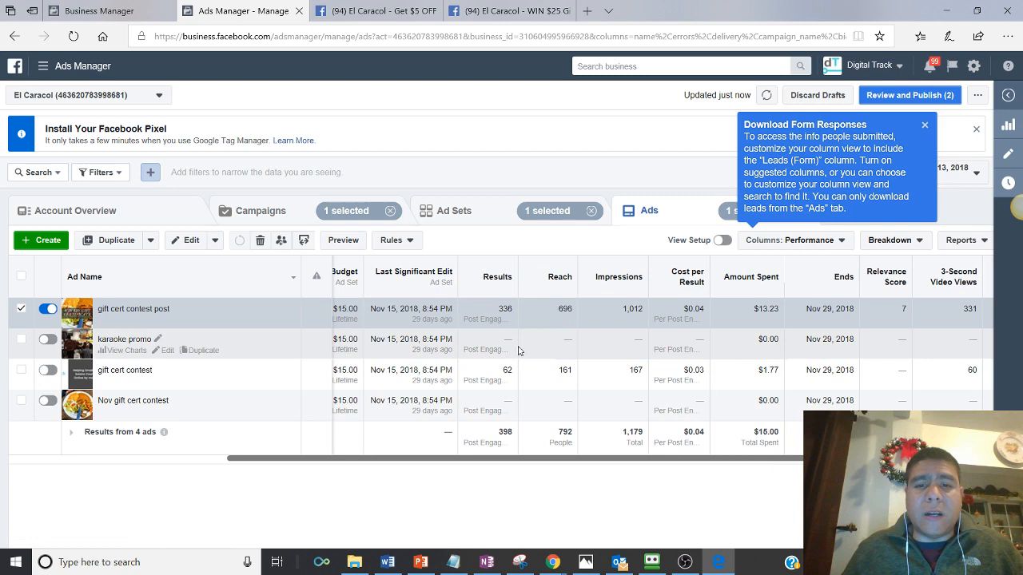
mouse_move(627, 464)
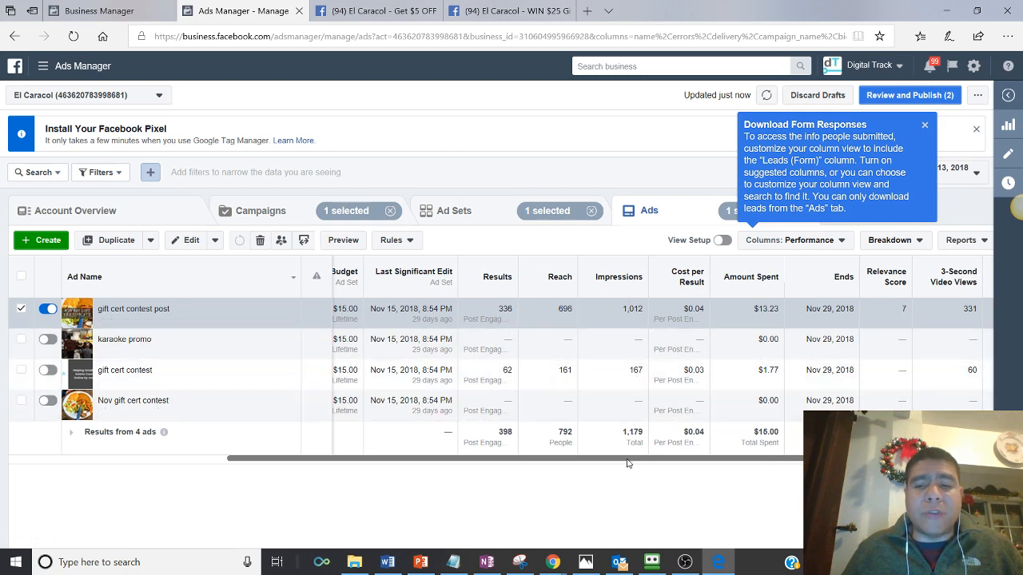
scroll(right, 3)
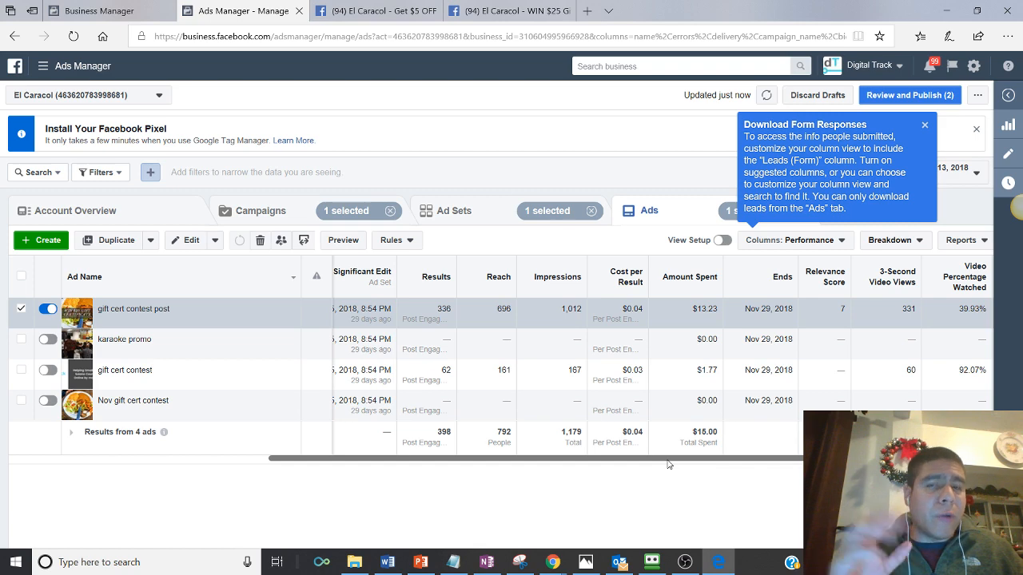
mouse_move(674, 531)
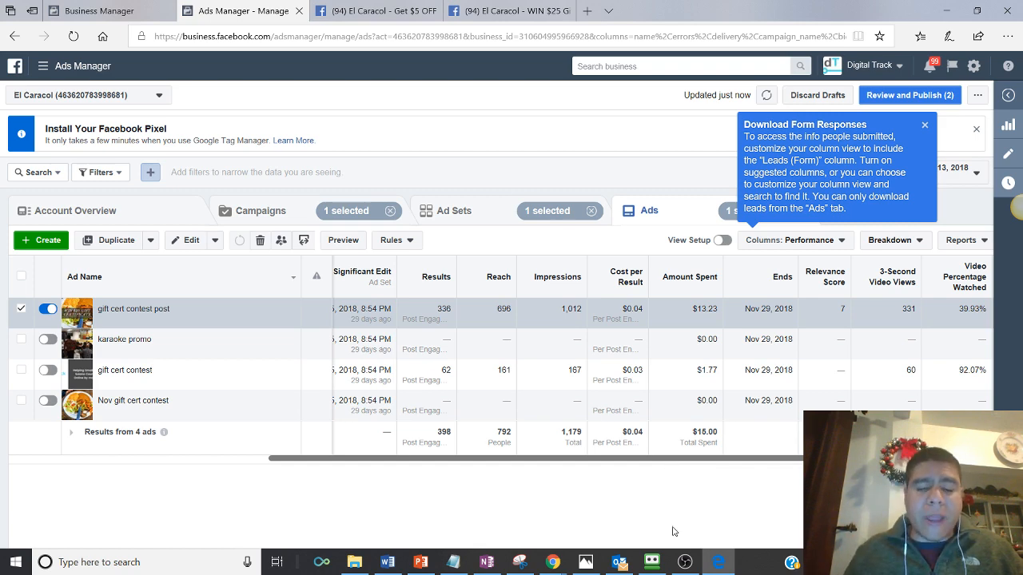
mouse_move(799, 451)
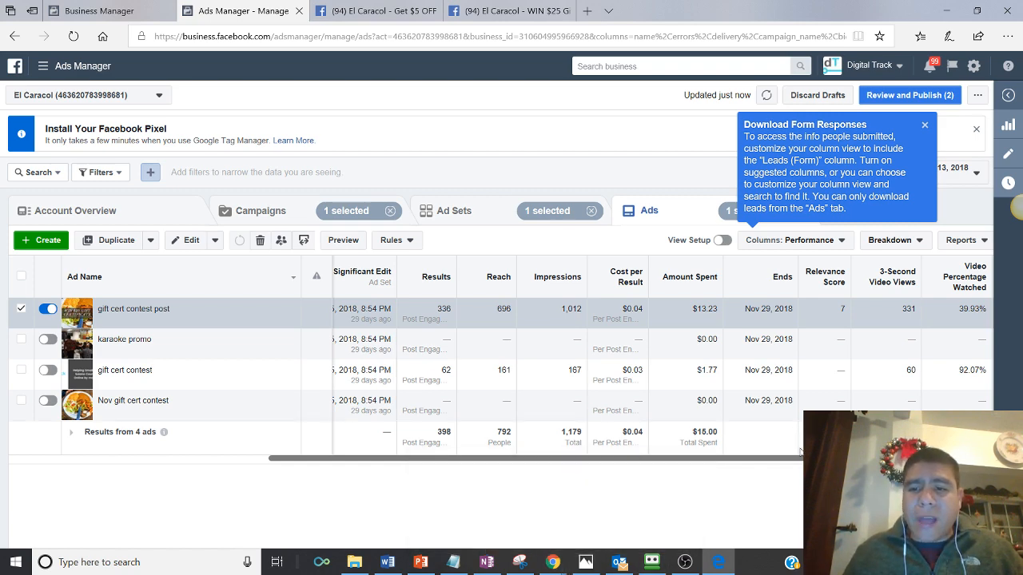
scroll(right, 3)
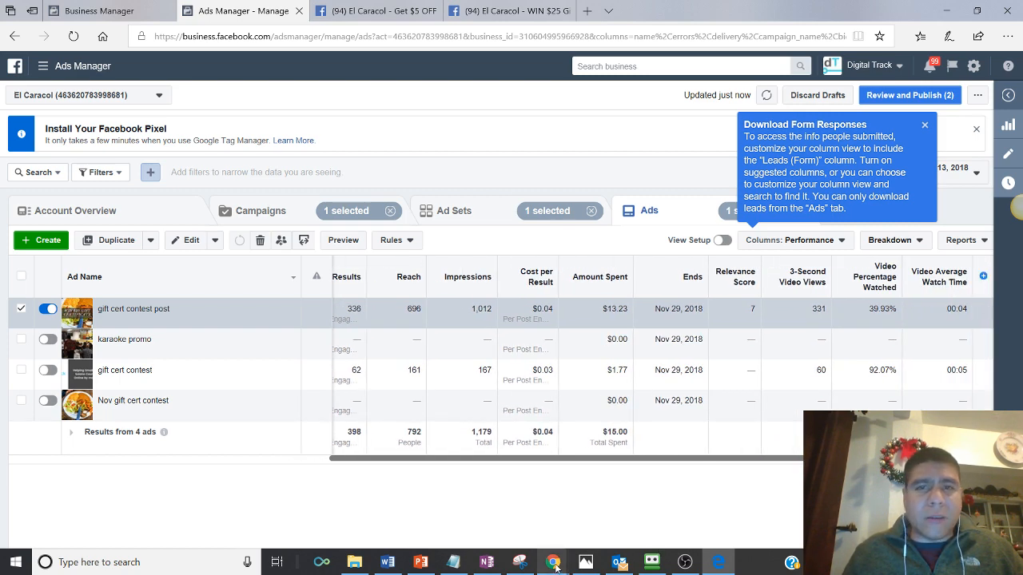
mouse_move(552, 562)
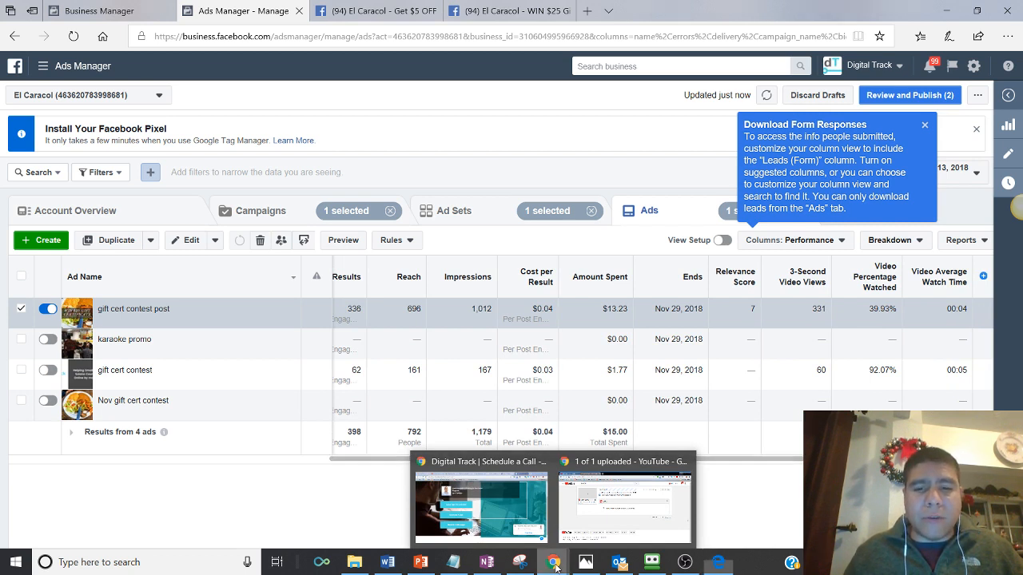
- Switch ManyChat to the El Caracol account and view its 94 subscribers
click(624, 507)
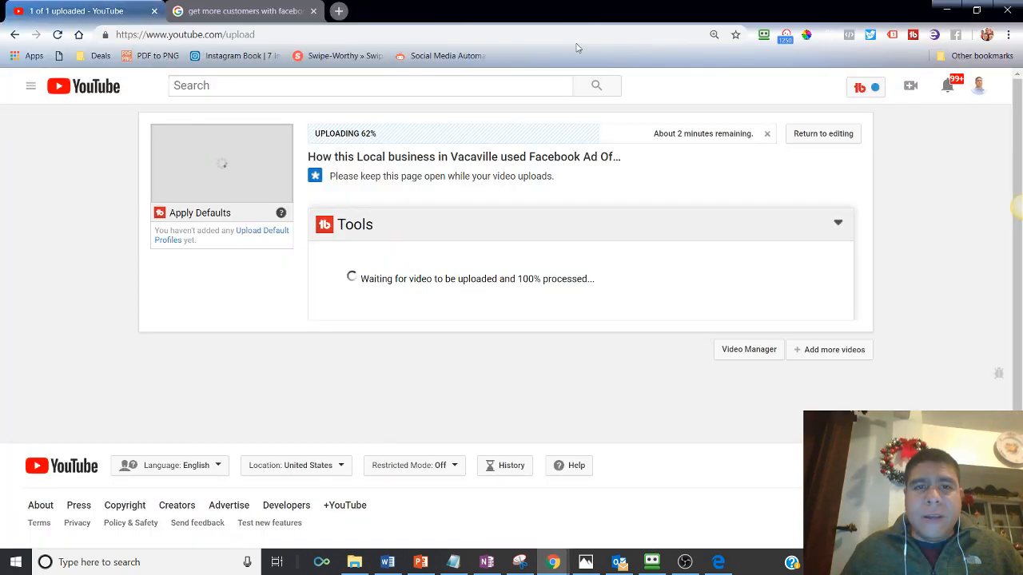
click(337, 11)
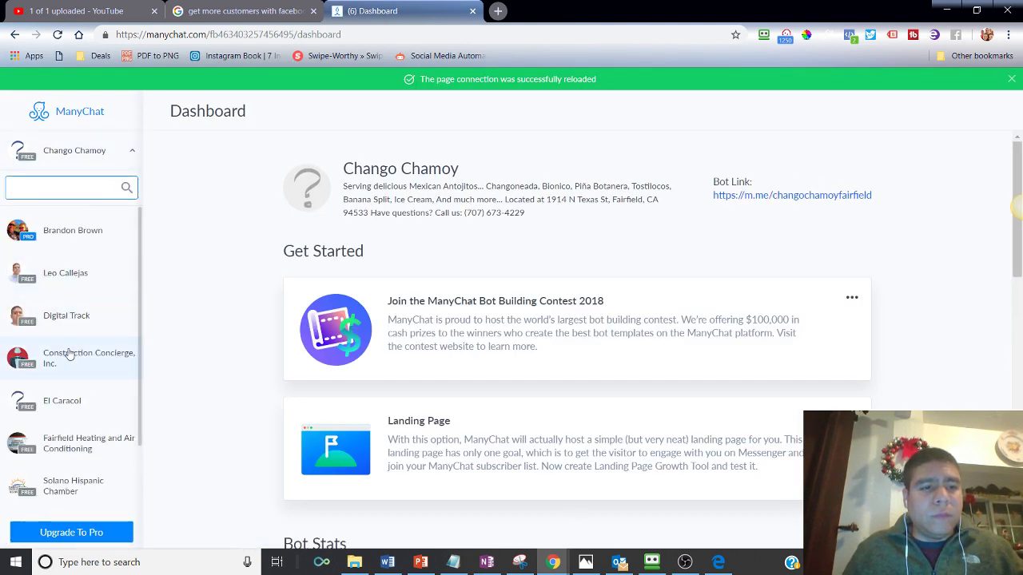
click(88, 358)
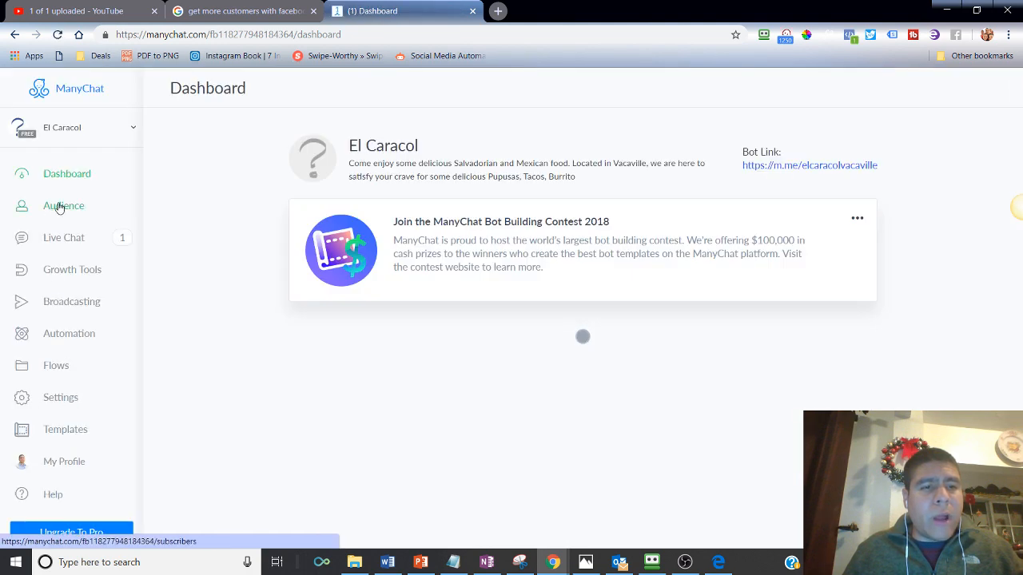
click(63, 206)
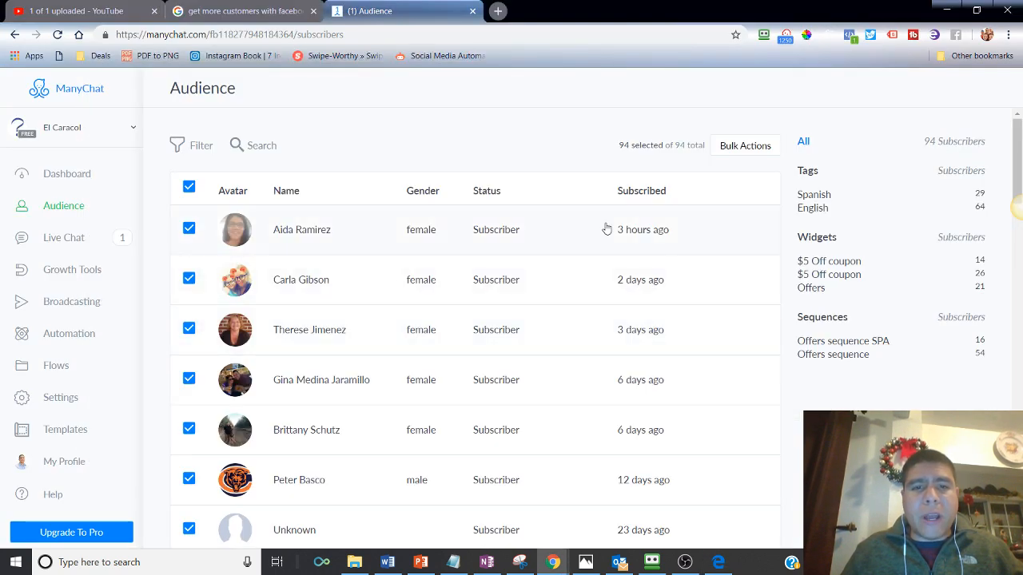
click(67, 173)
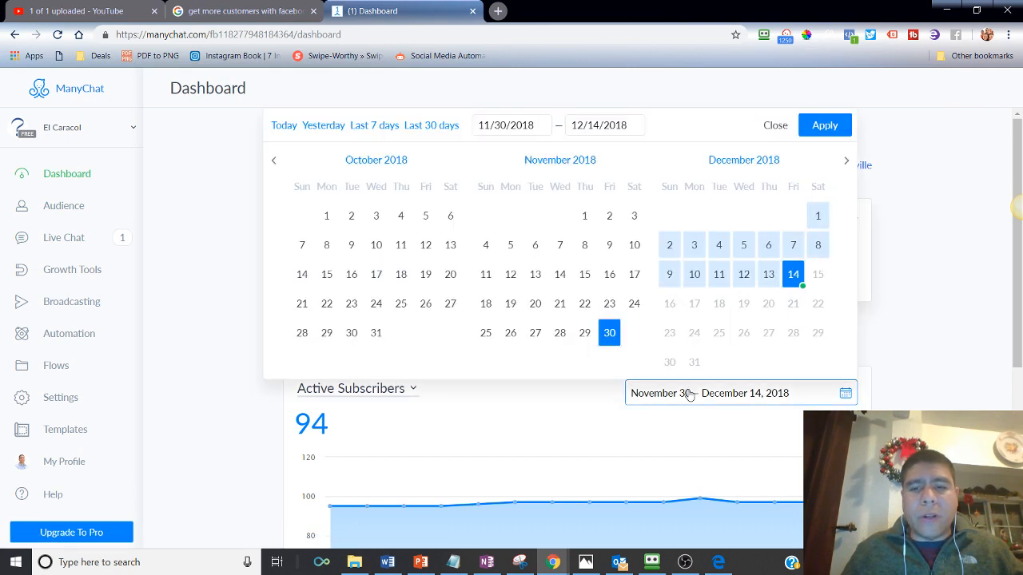
mouse_move(584, 274)
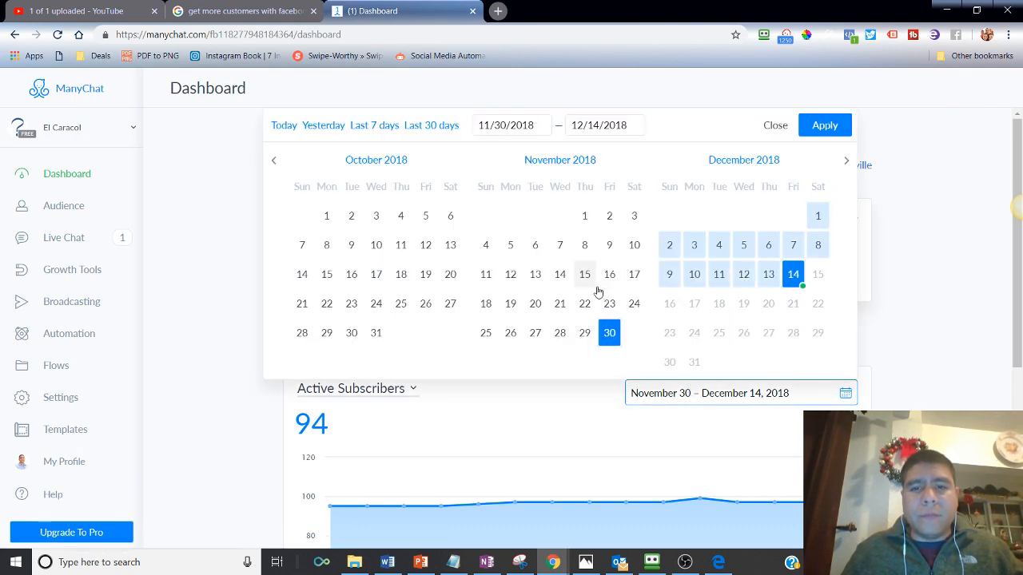
- Set Bot Stats to Nov 15–30, 2018 and scroll to the subscribe totals
click(584, 273)
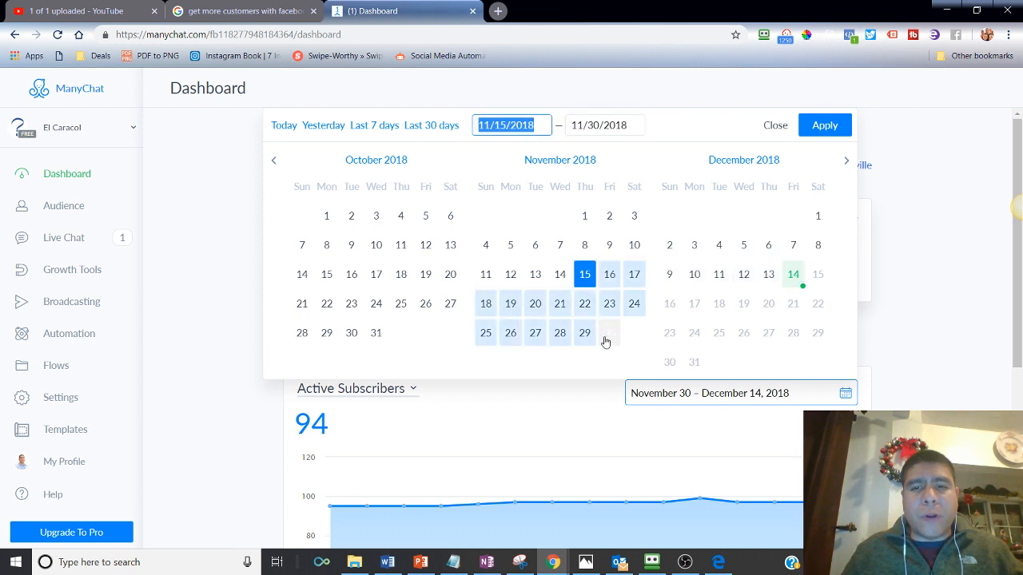
click(824, 125)
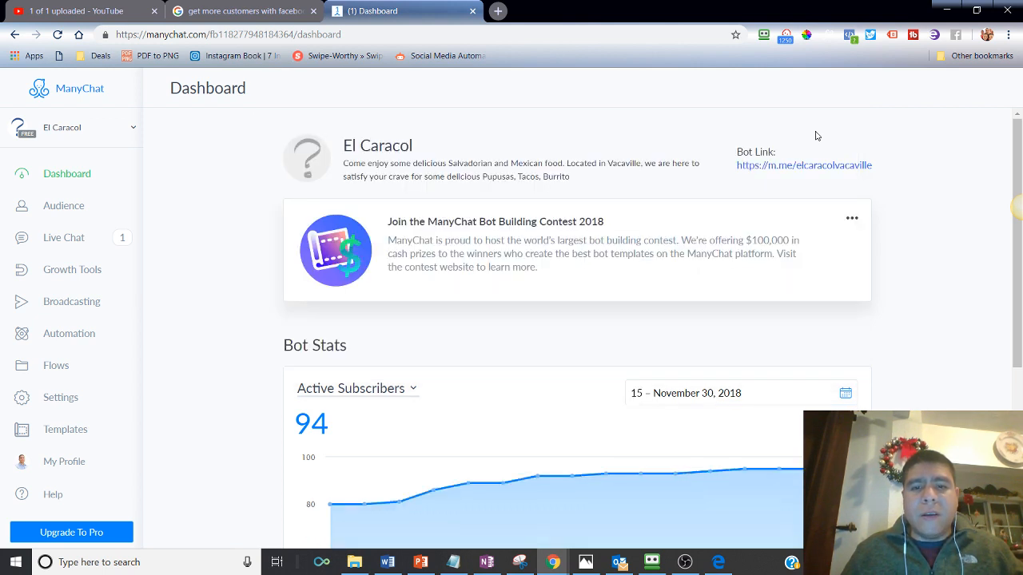
scroll(down, 3)
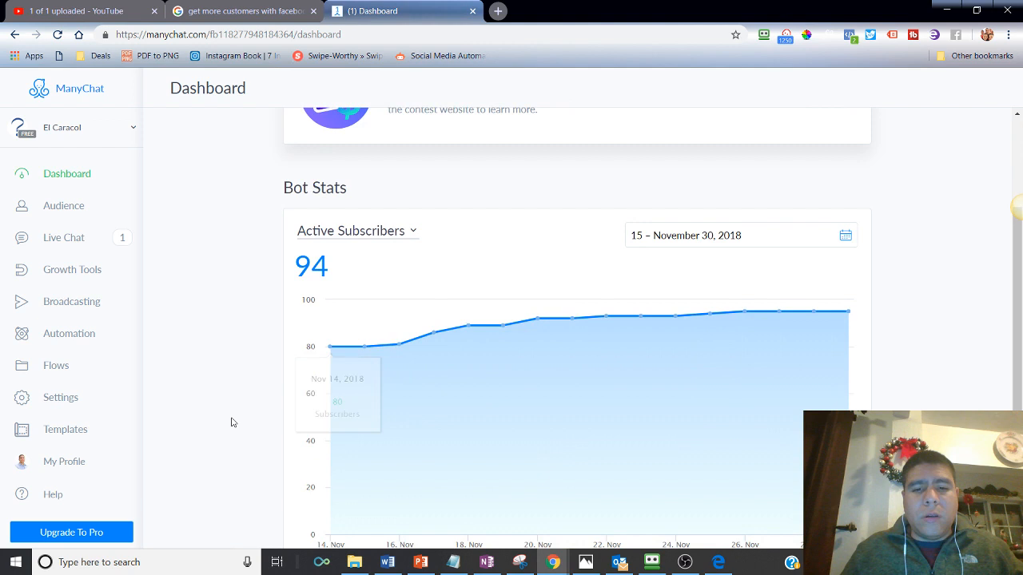
scroll(down, 3)
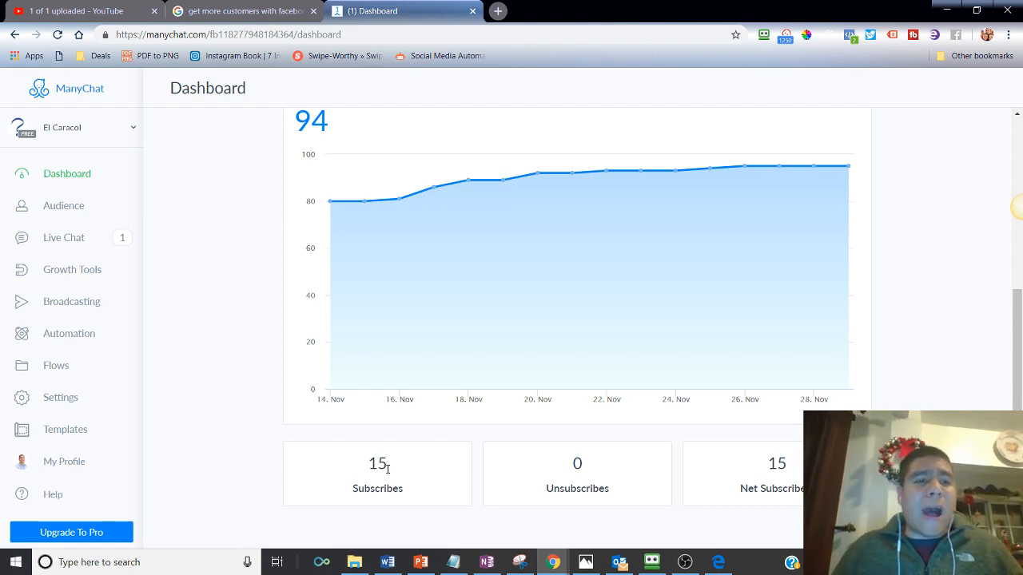
mouse_move(64, 238)
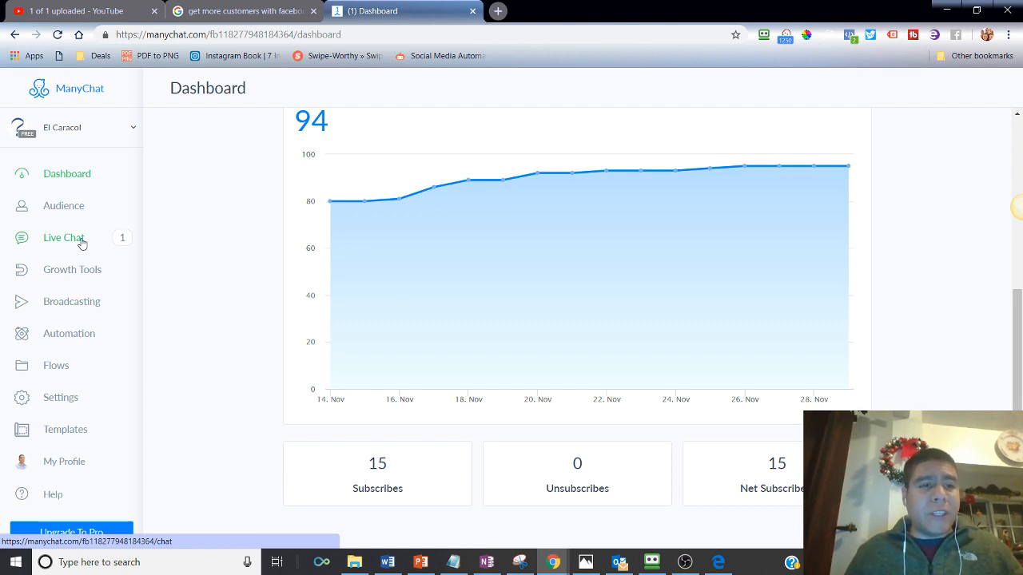
- Open El Caracol's Broadcasting history with sent counts and read rates
click(64, 237)
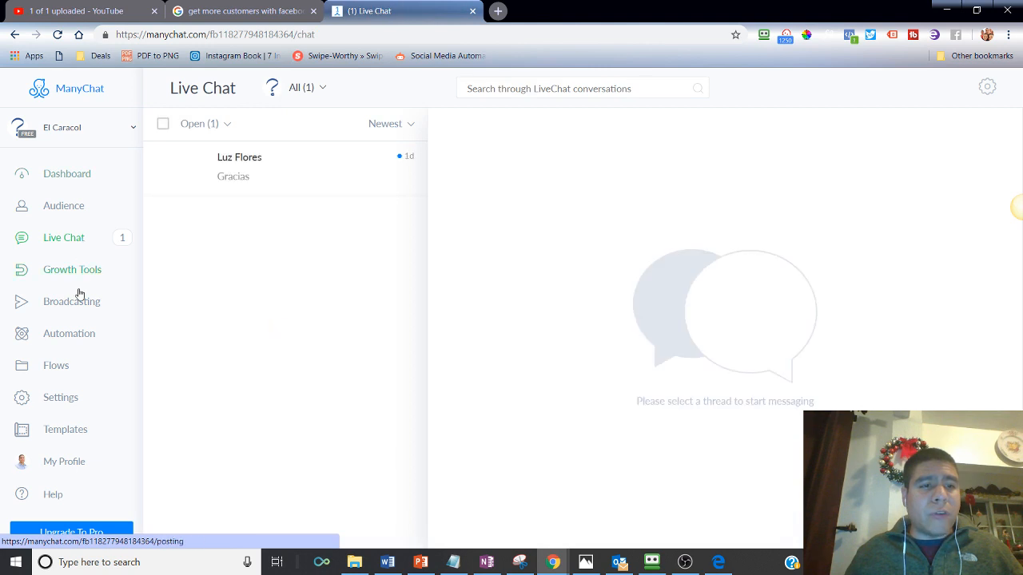
click(72, 301)
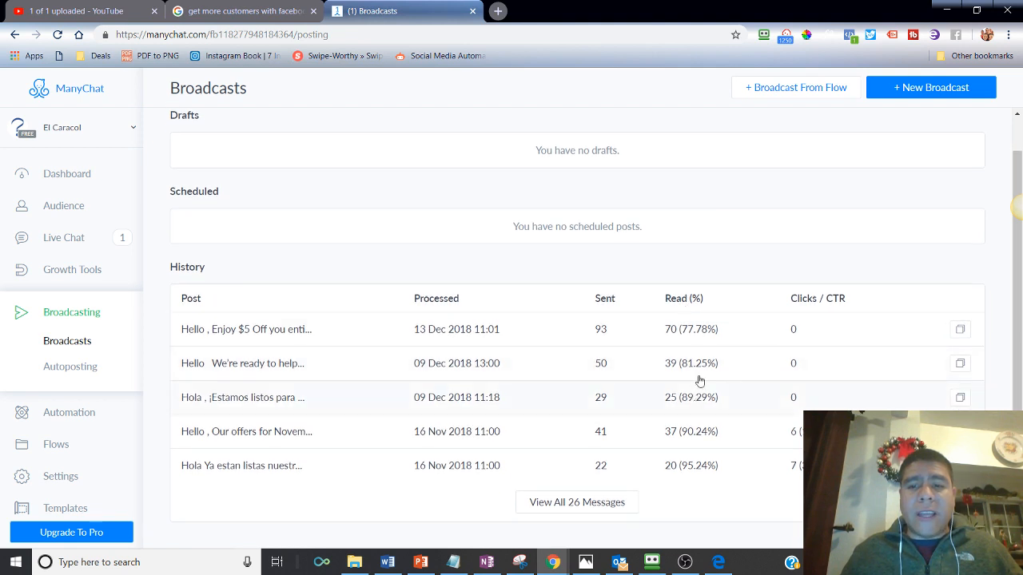
mouse_move(698, 331)
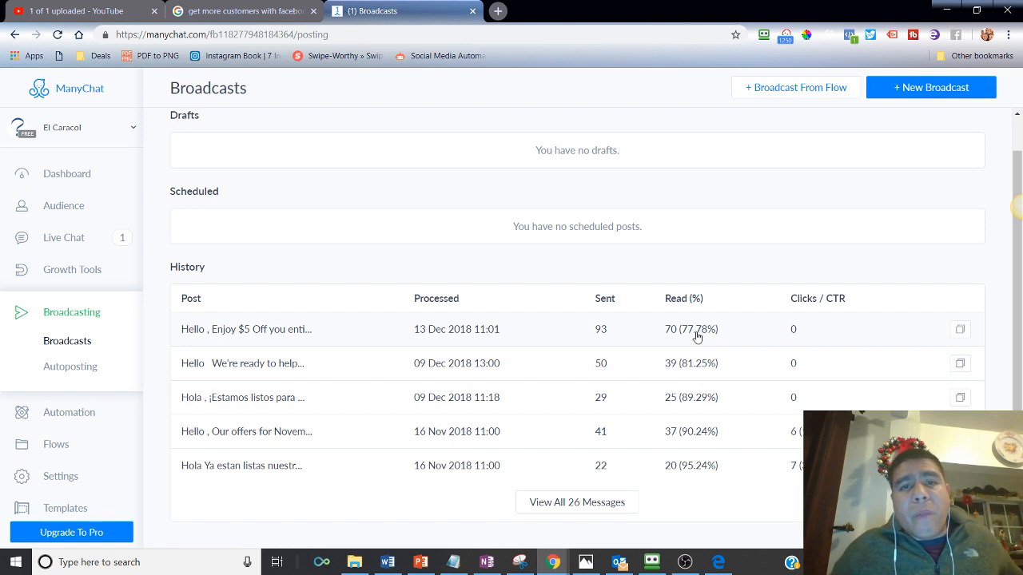
mouse_move(695, 346)
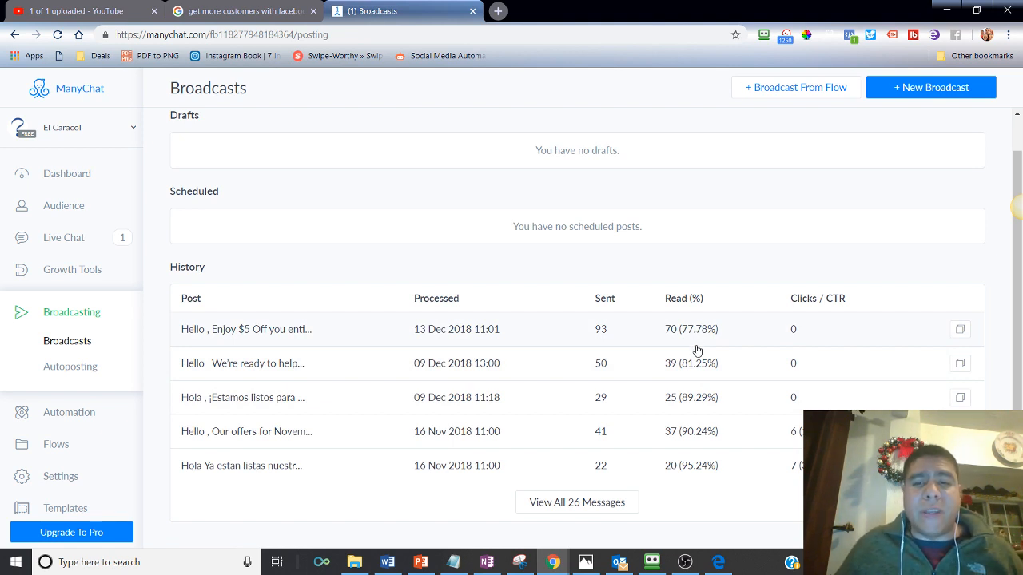
mouse_move(697, 434)
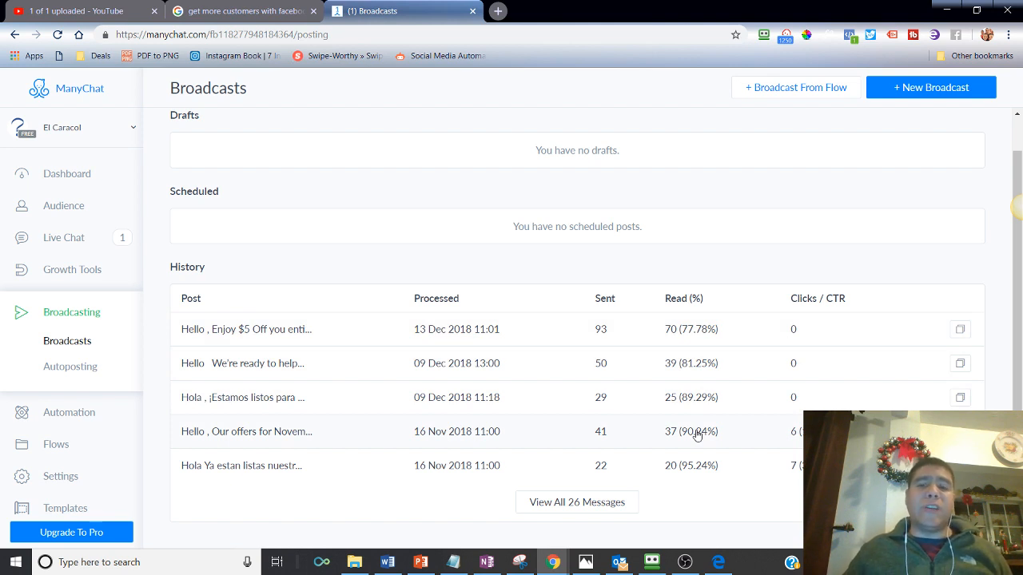
mouse_move(719, 334)
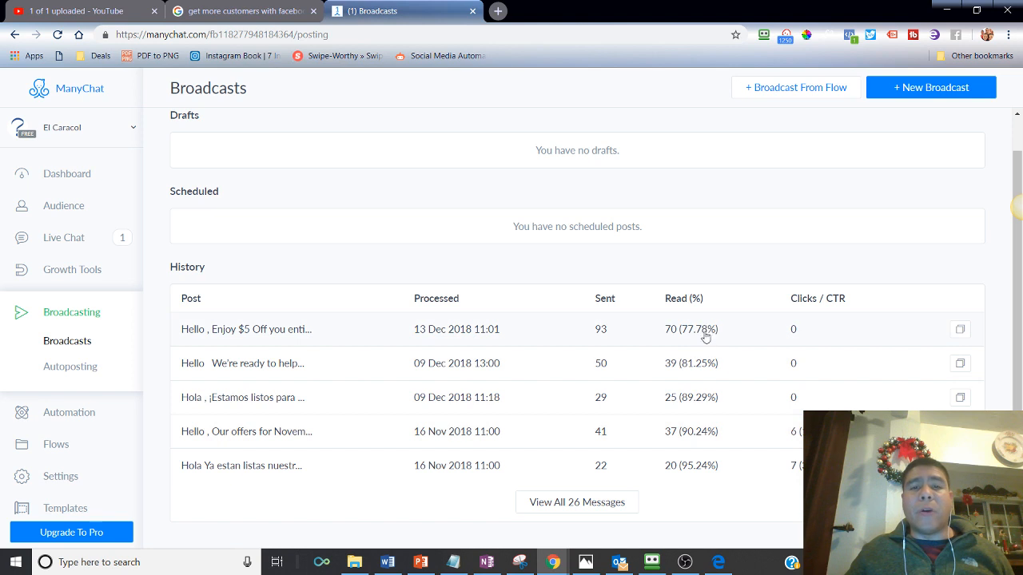
mouse_move(698, 381)
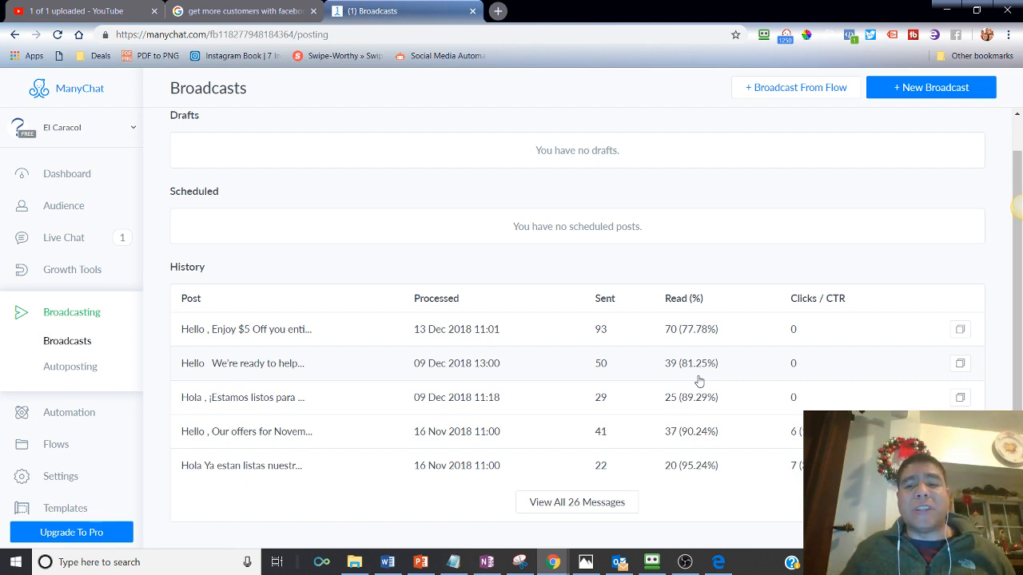
mouse_move(696, 446)
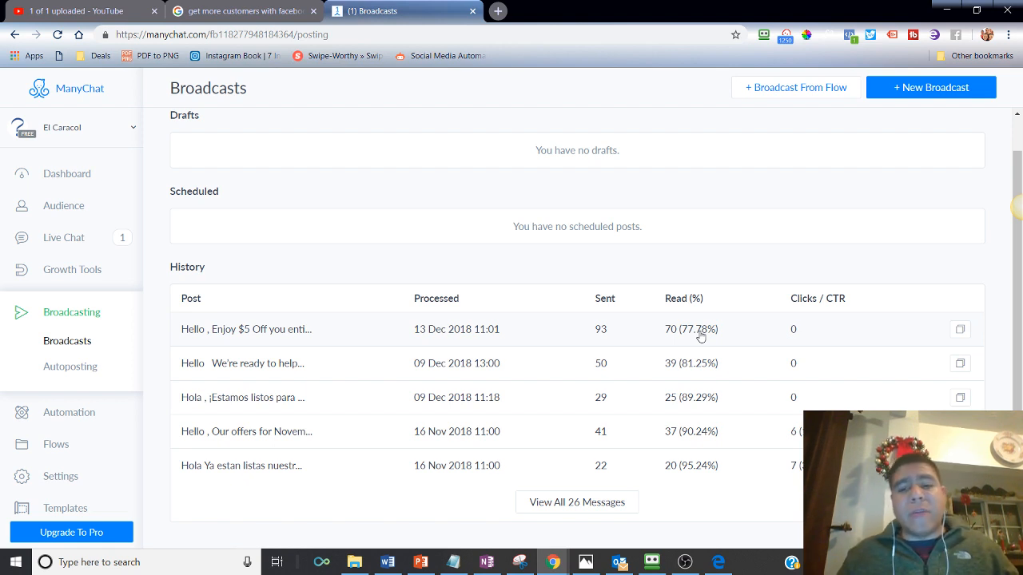
mouse_move(701, 479)
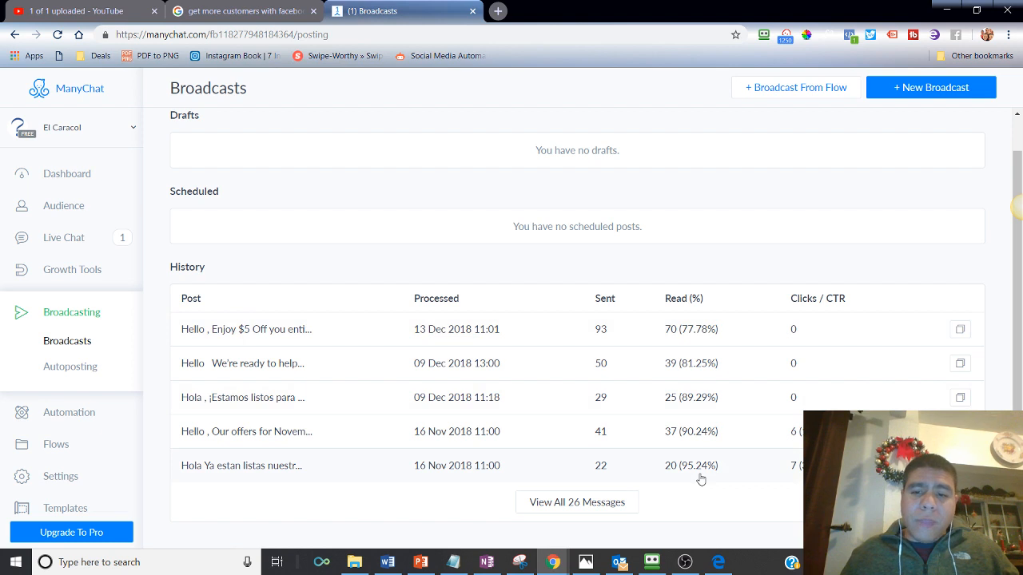
mouse_move(691, 523)
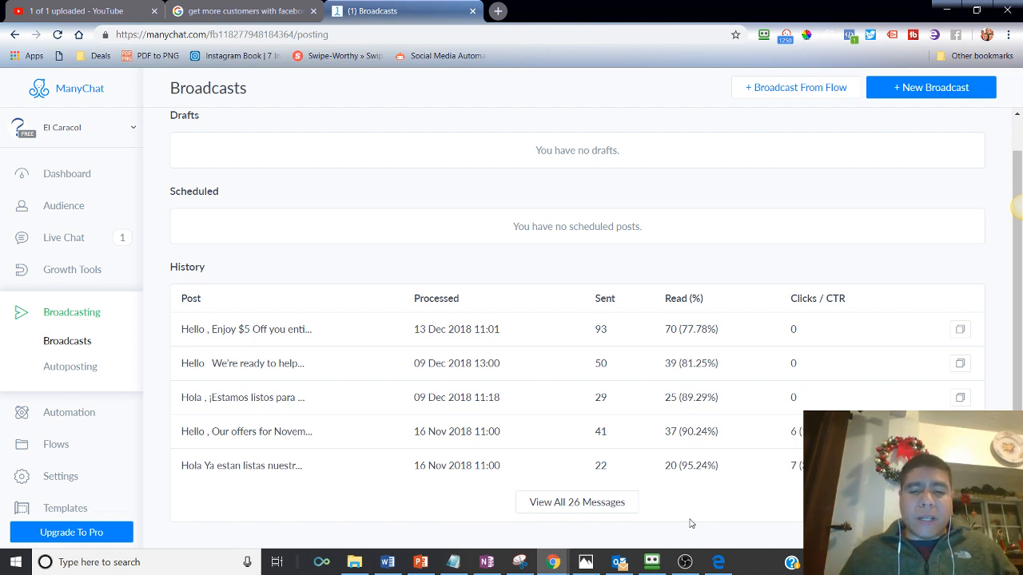
mouse_move(553, 561)
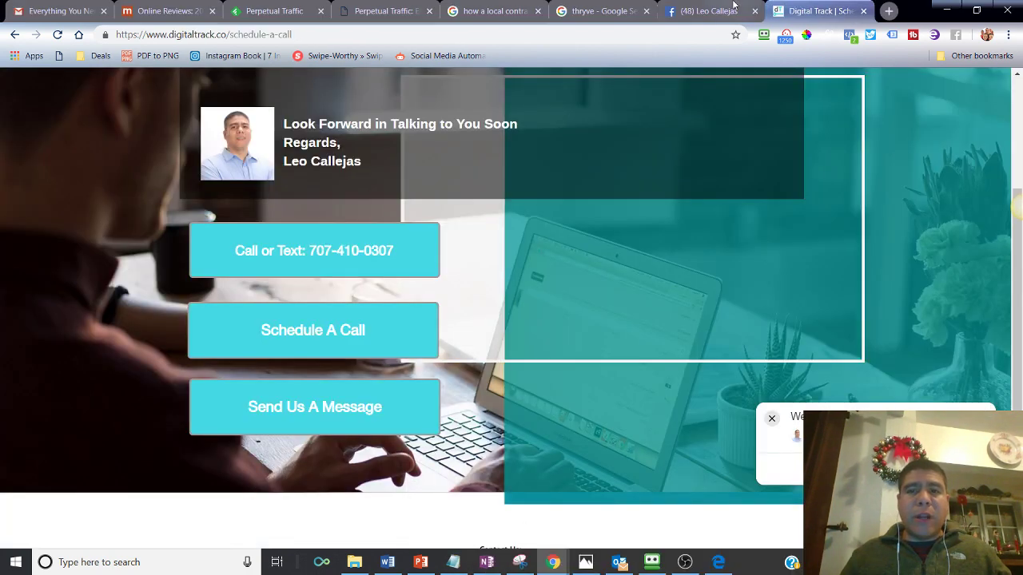
click(703, 10)
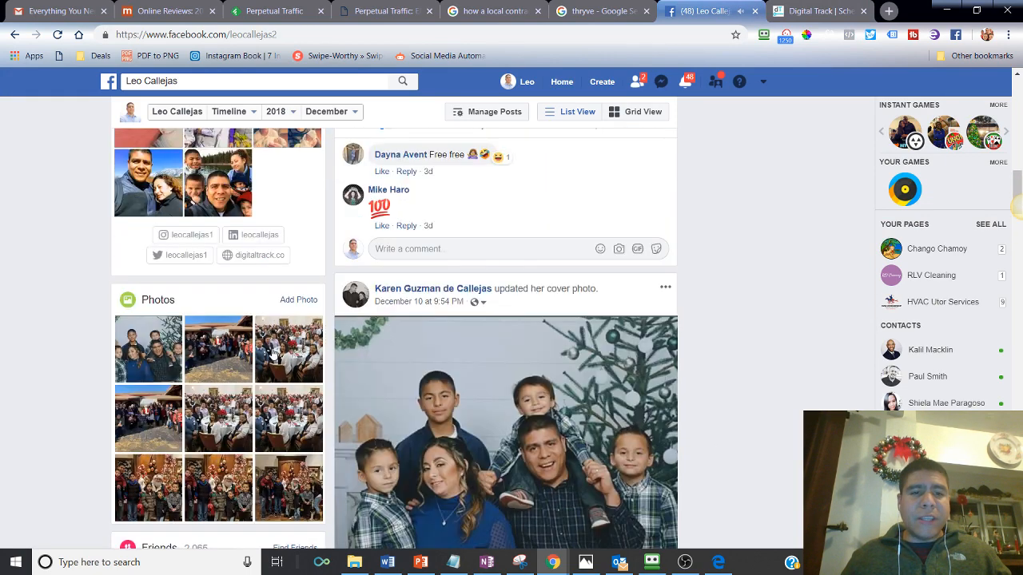
scroll(down, 3)
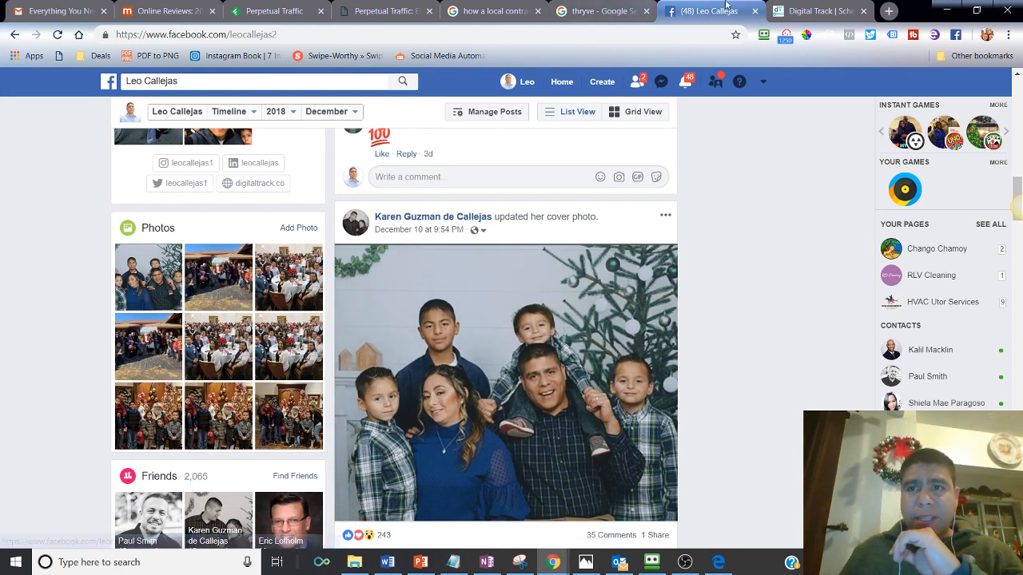
click(819, 10)
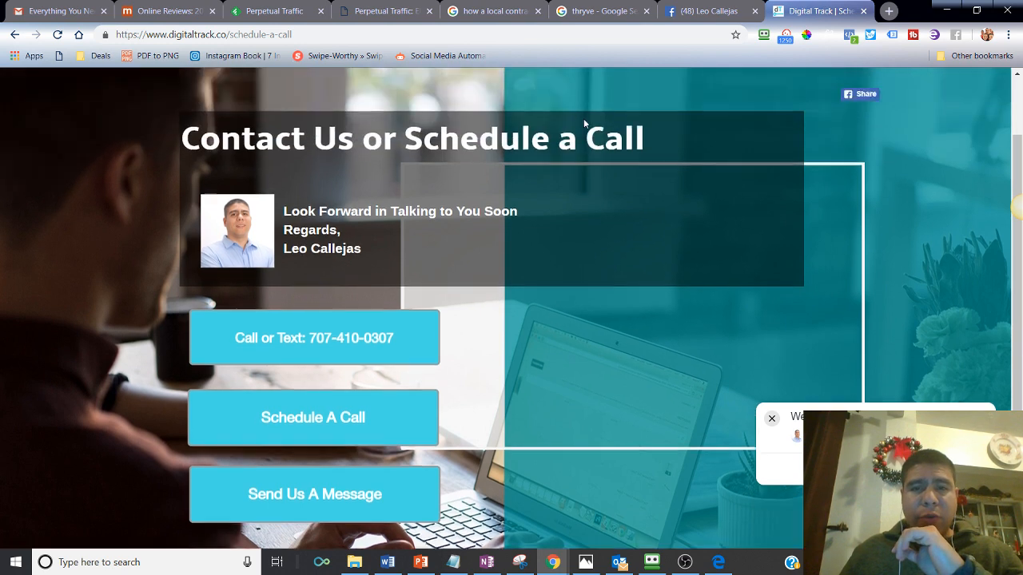
- Close the 'Need To Reach More Customers Online?' consultation pop-up
scroll(up, 3)
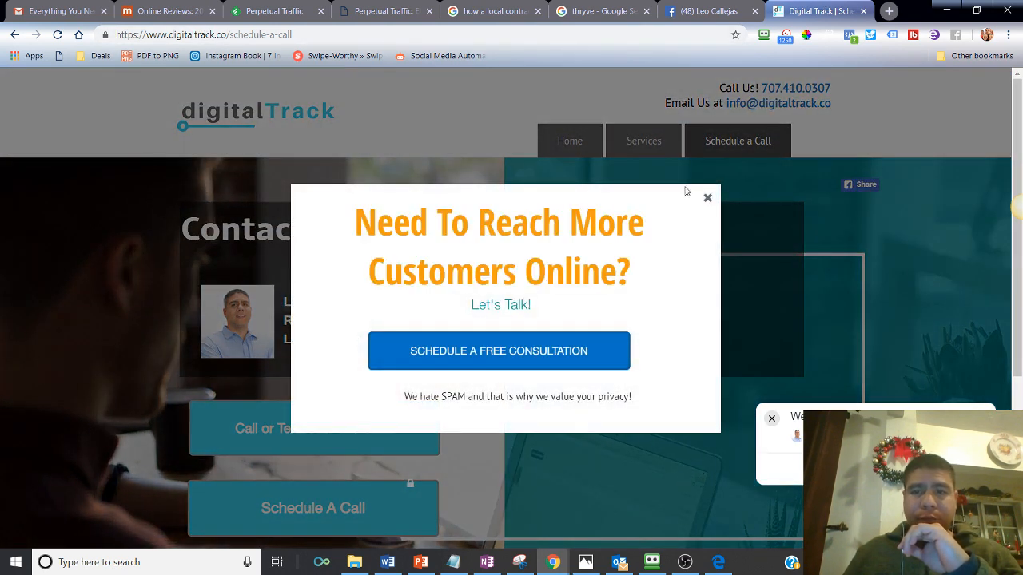
click(706, 197)
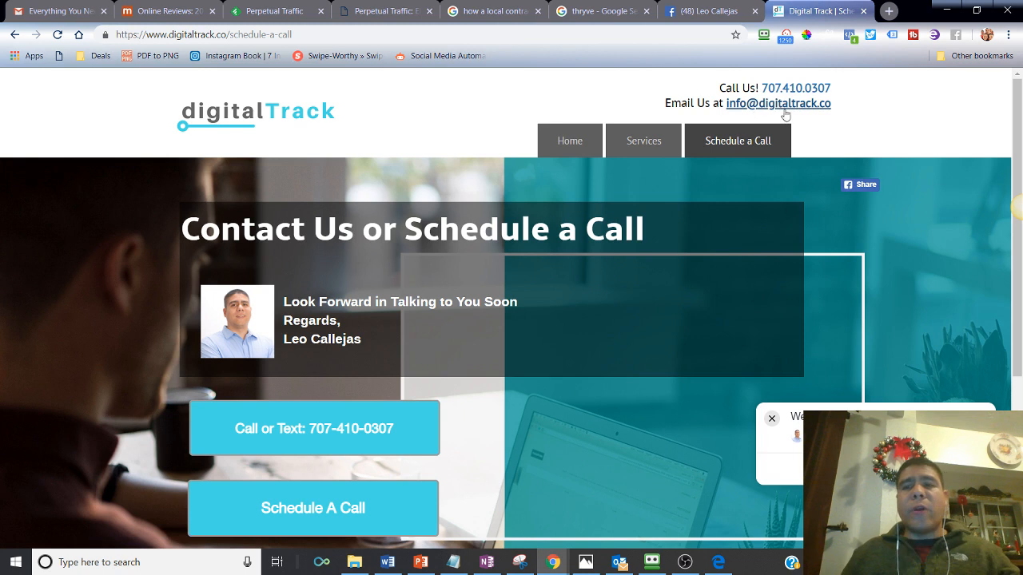
mouse_move(570, 140)
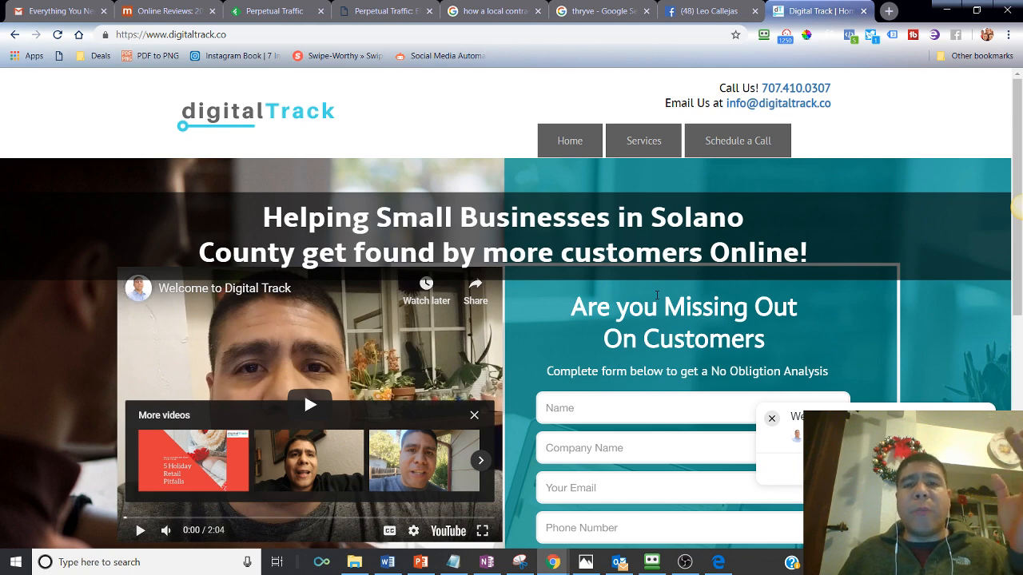
scroll(down, 3)
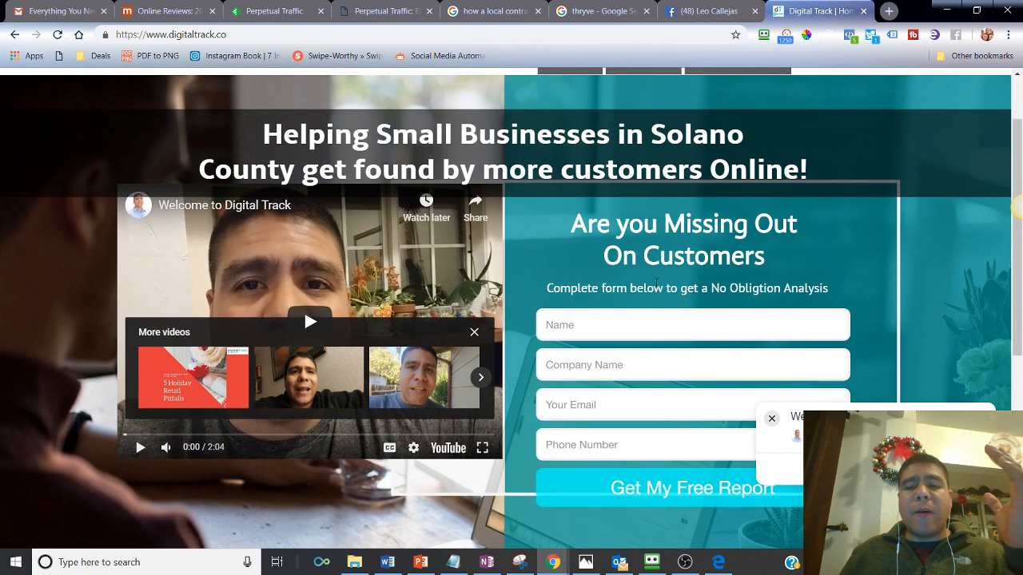
click(692, 320)
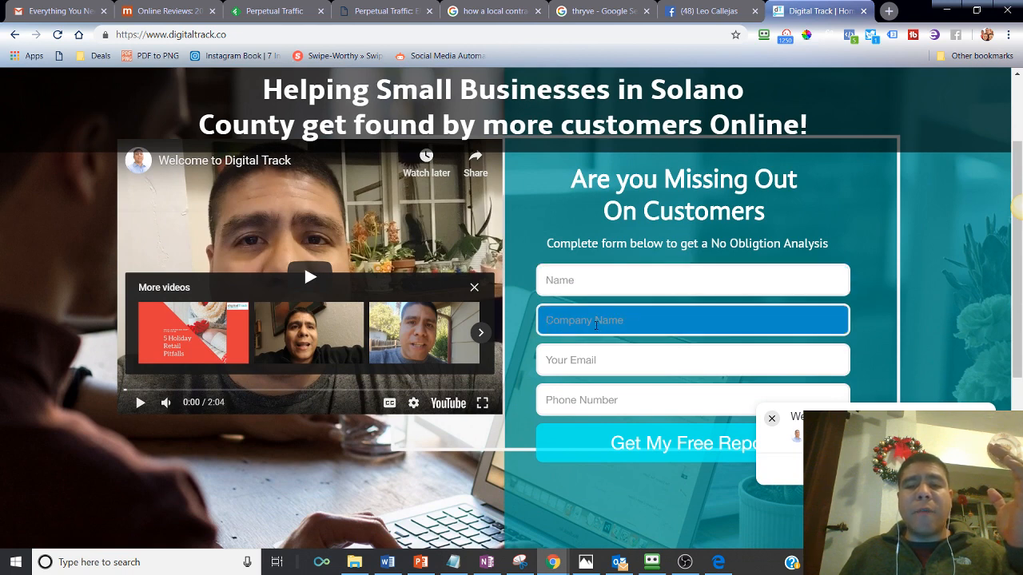
click(692, 360)
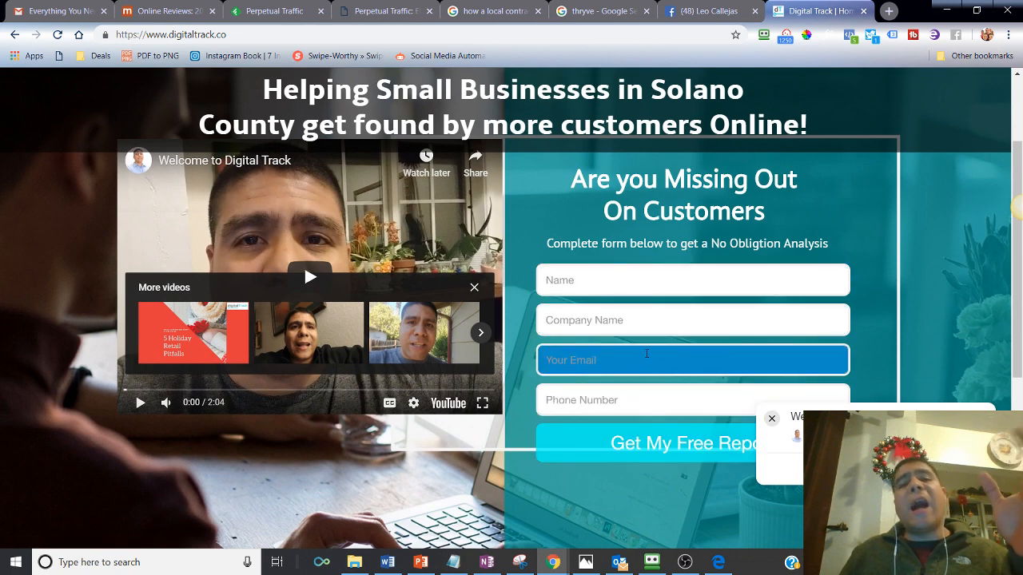
click(684, 443)
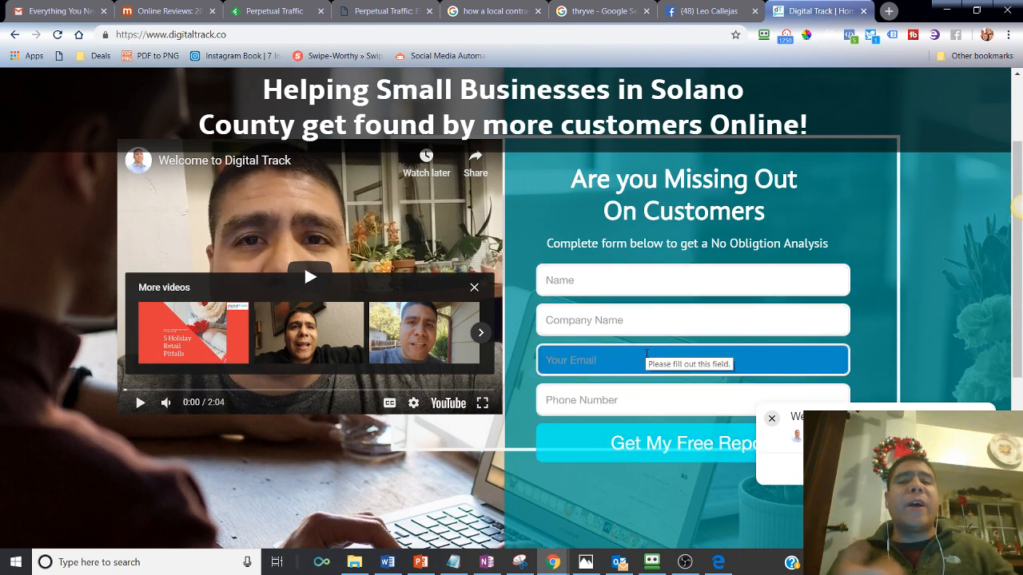